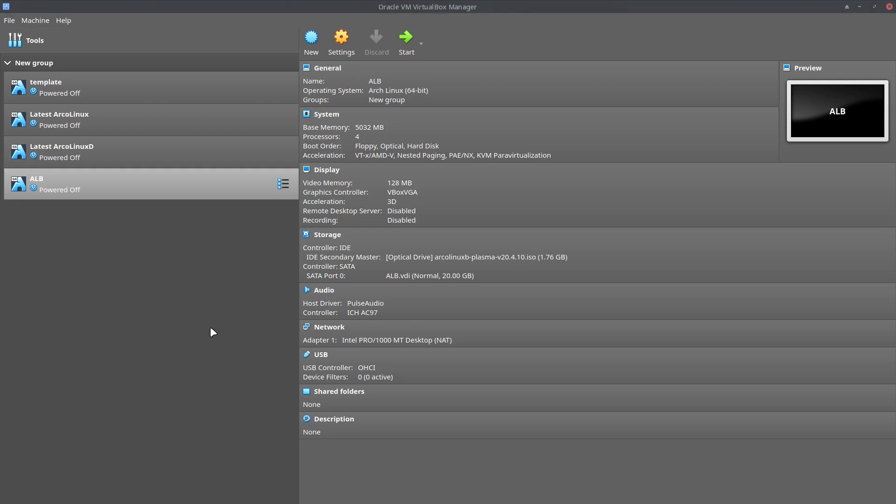
mouse_move(467, 254)
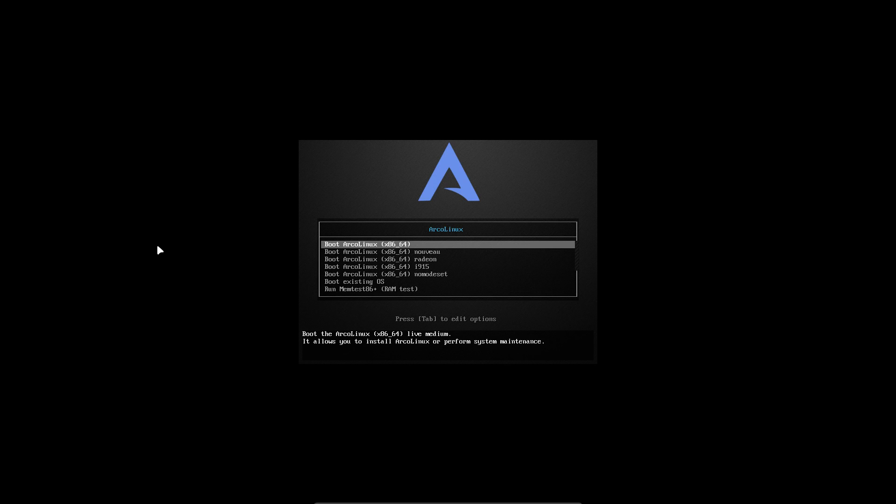
- Select 'Boot ArcoLinux (x86_64) nouveau' in the boot menu and start the live system
key("Down")
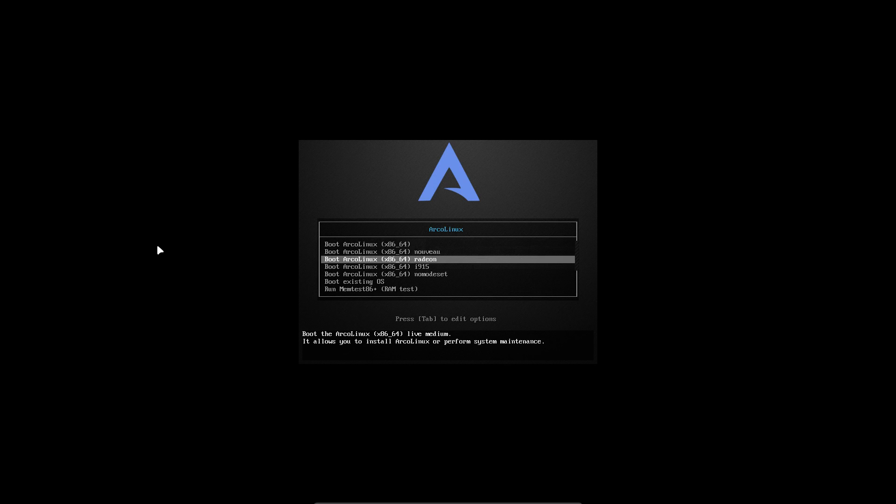
key("Up")
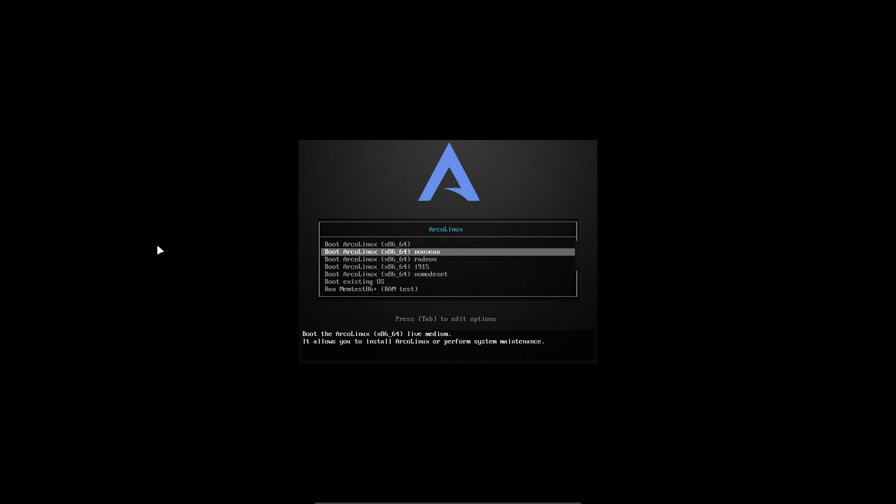
key("Up")
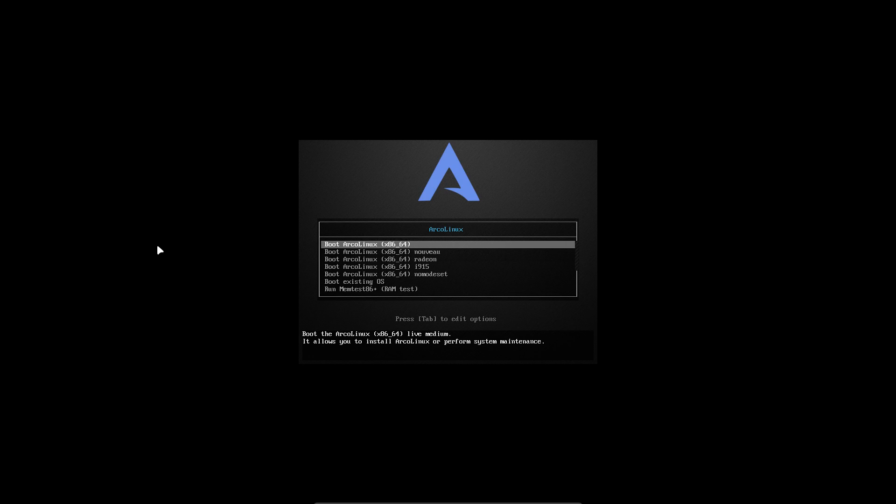
key("Down")
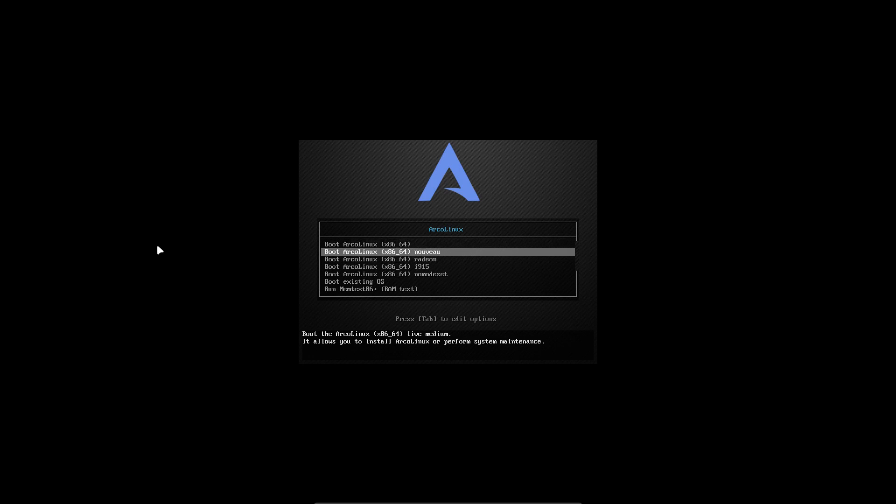
key("Tab")
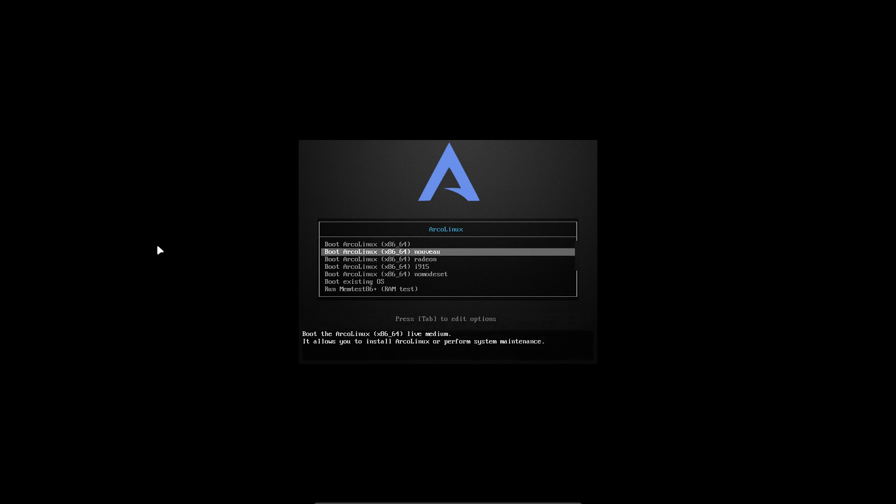
key("Up")
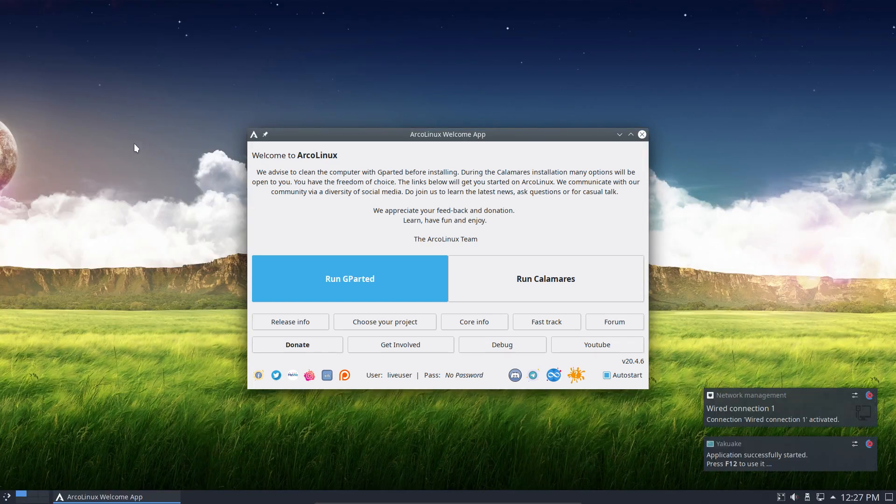
mouse_move(606, 321)
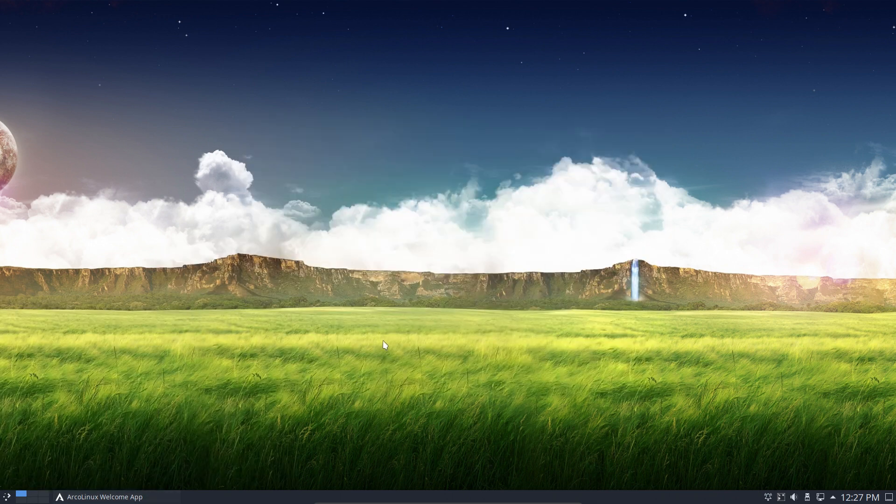
mouse_move(92, 497)
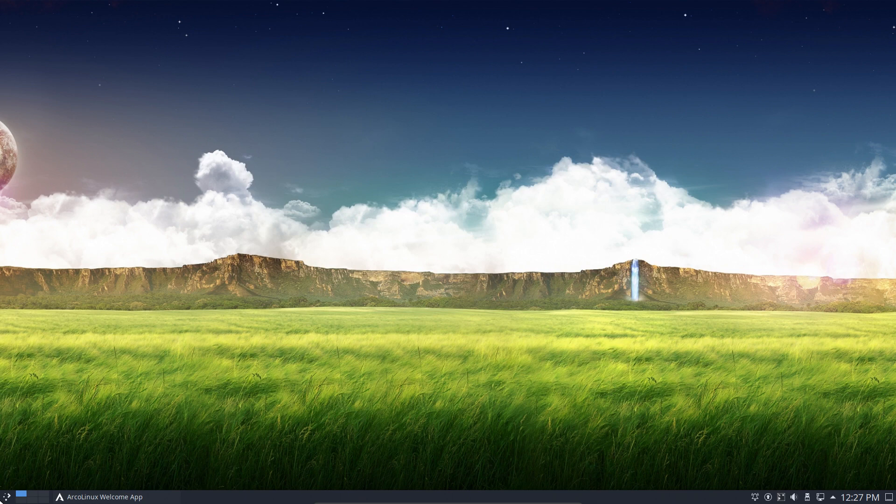
left_click(6, 497)
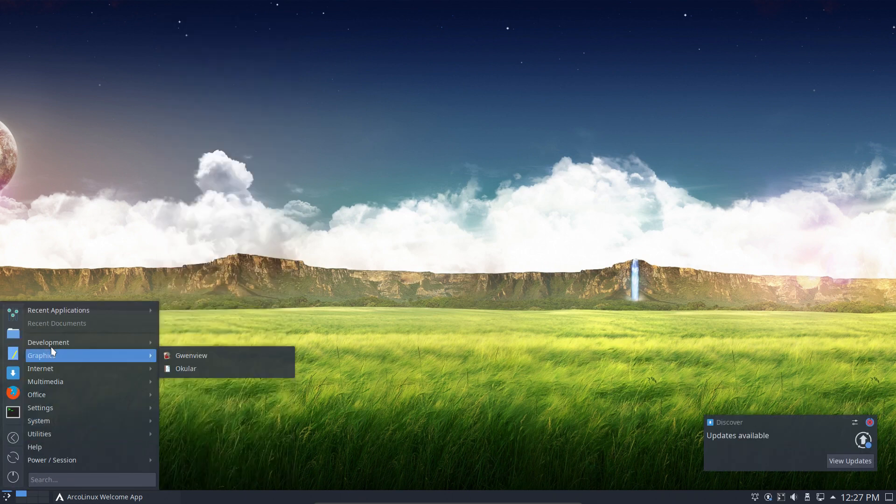
mouse_move(49, 342)
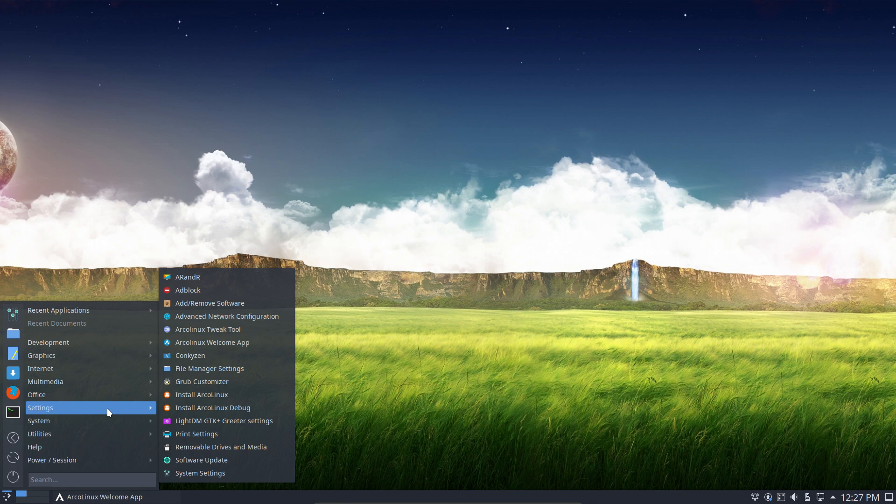
mouse_move(39, 421)
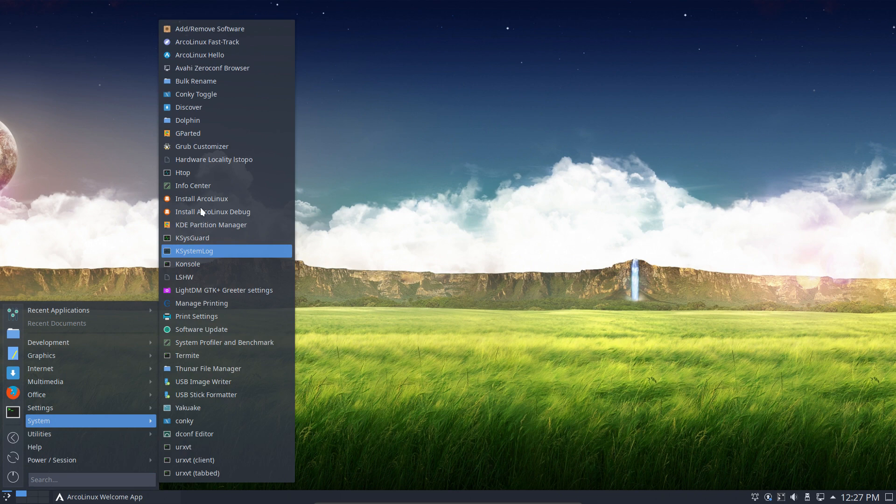
mouse_move(210, 71)
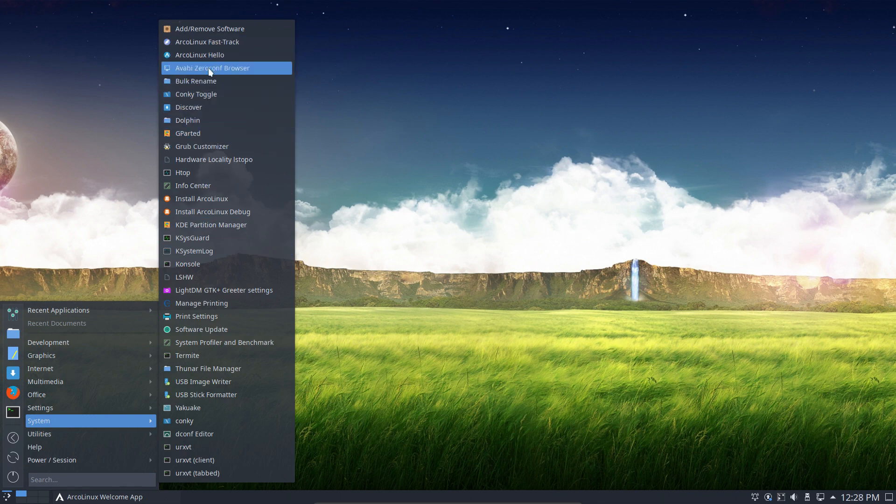
mouse_move(202, 203)
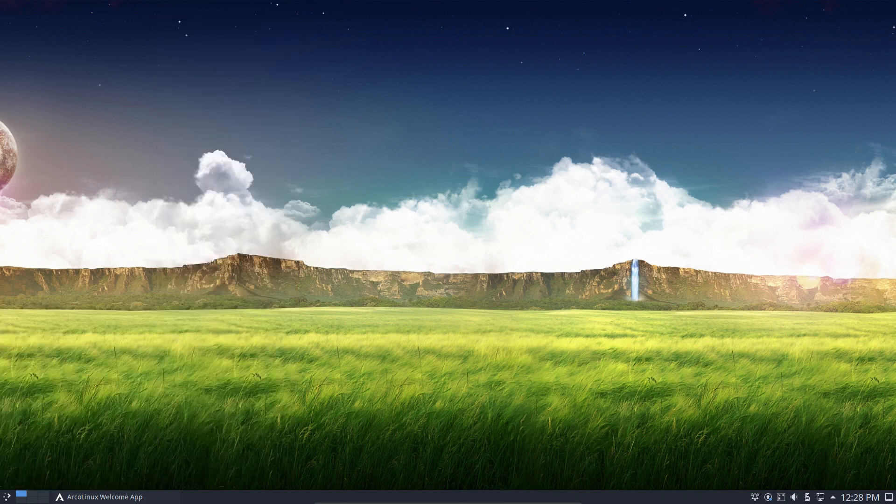
- Launch GParted from the Welcome App, see /dev/sda as 20 GiB unallocated, and close it
left_click(104, 496)
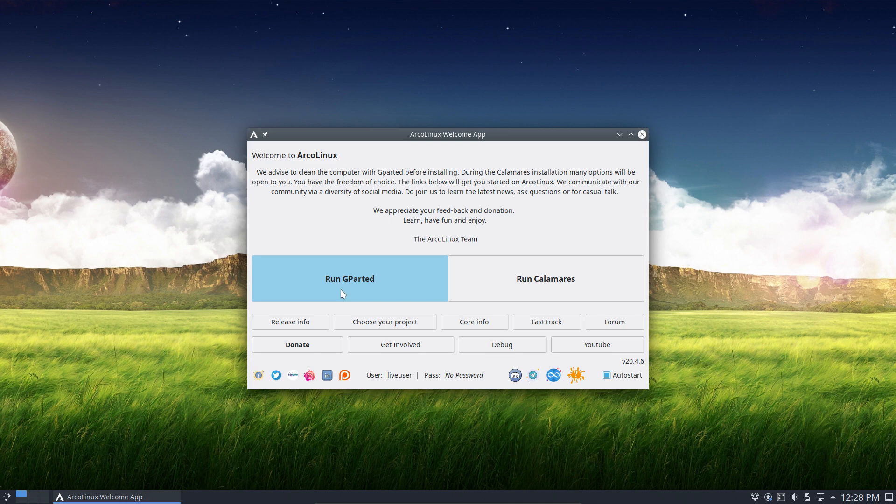
left_click(349, 278)
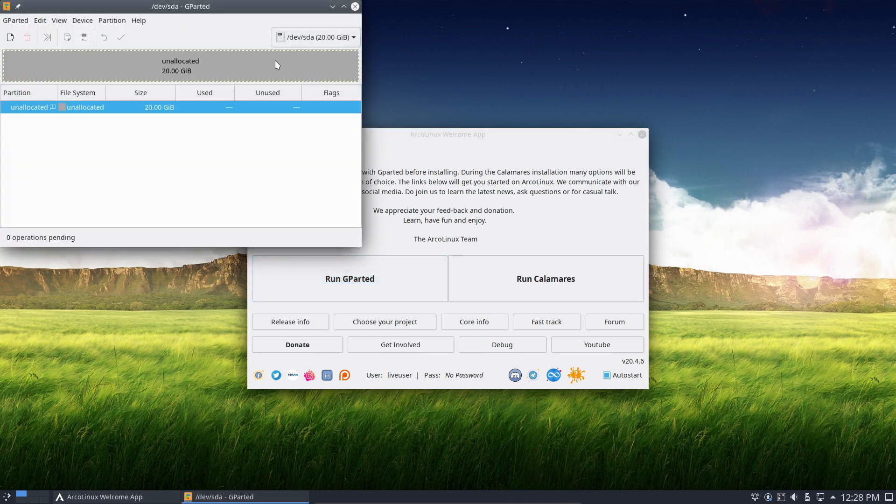
left_click_drag(180, 6, 239, 35)
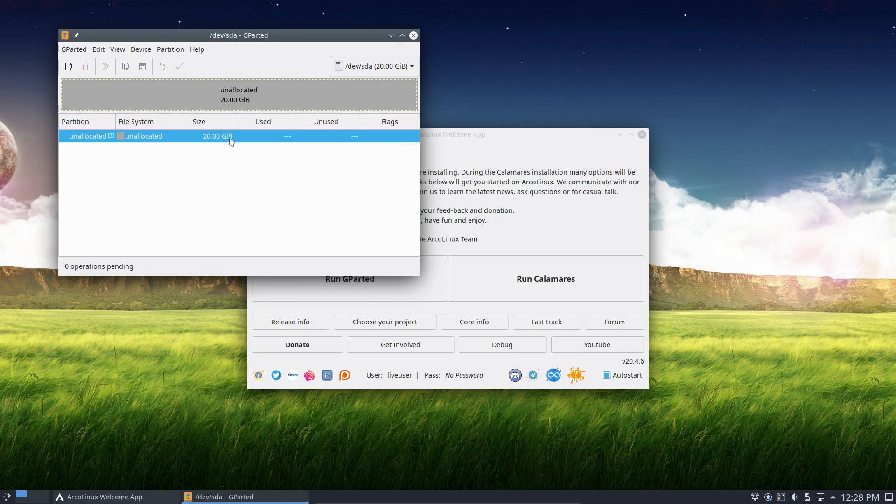
mouse_move(414, 226)
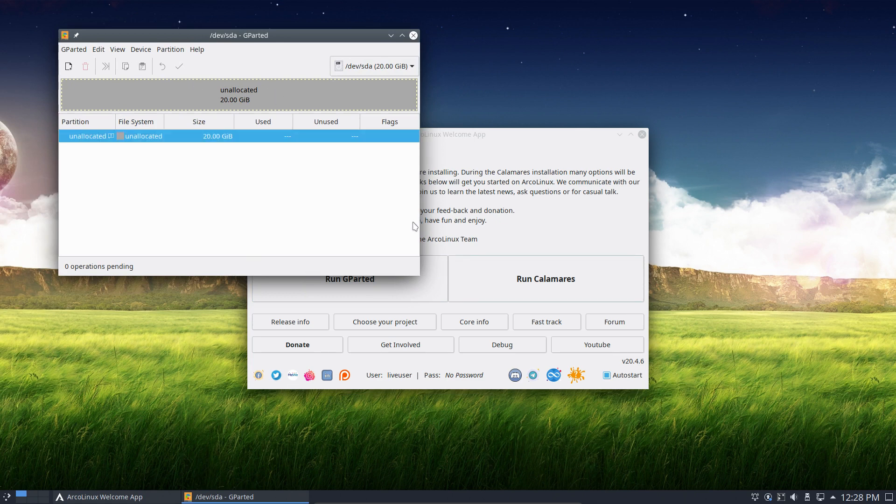
mouse_move(413, 35)
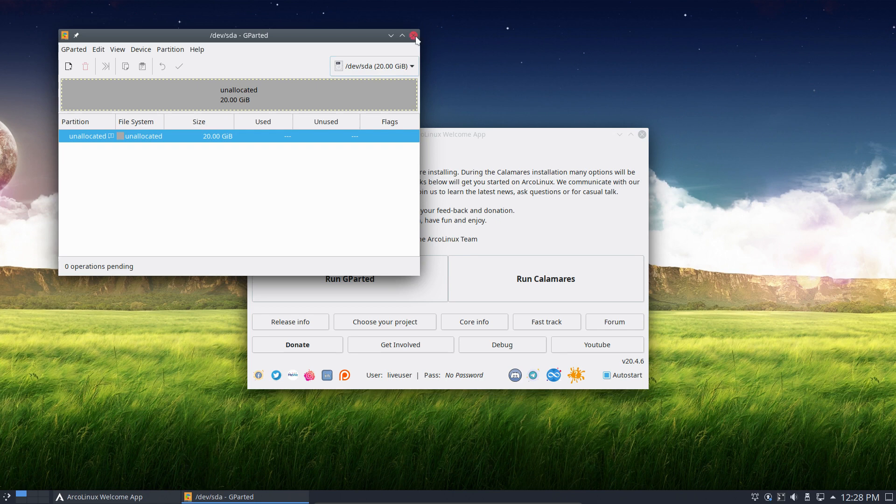
left_click(413, 36)
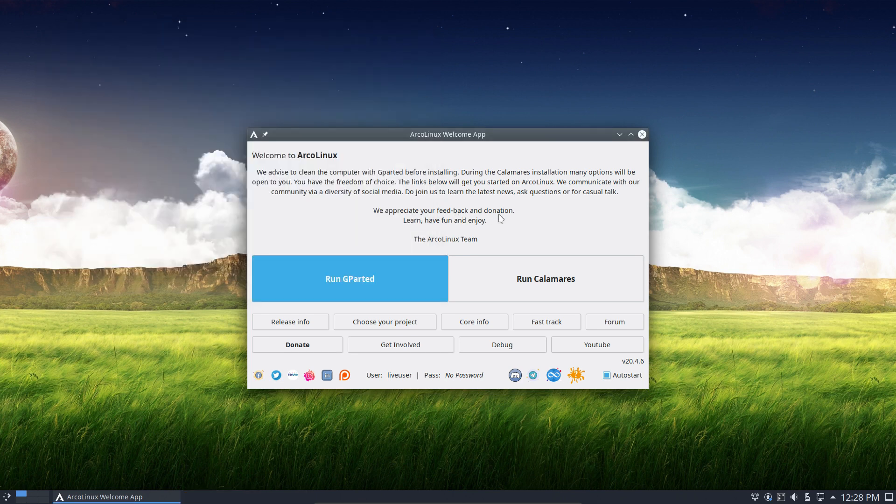
mouse_move(513, 264)
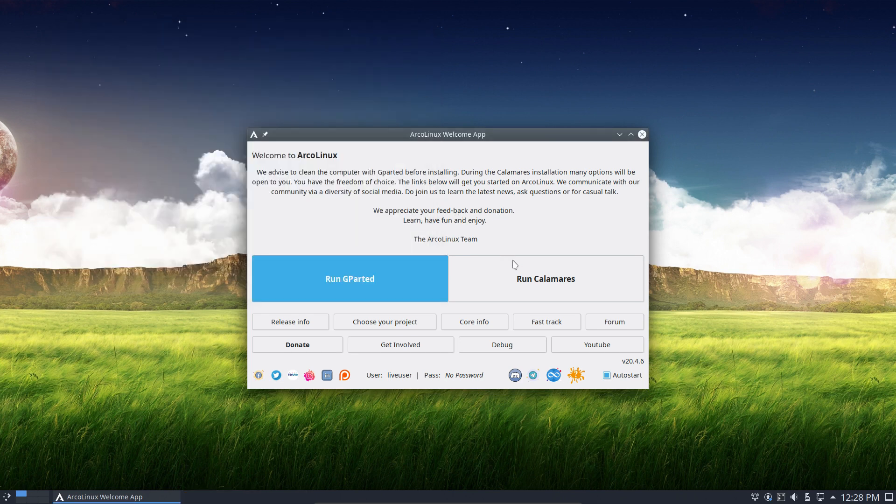
- Run Calamares from the Welcome App, view its About dialog, and dismiss it
left_click(545, 278)
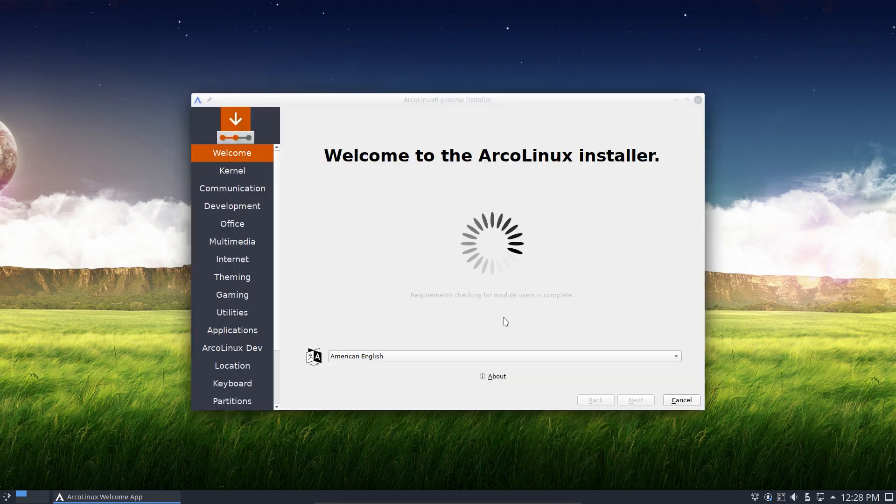
left_click(497, 376)
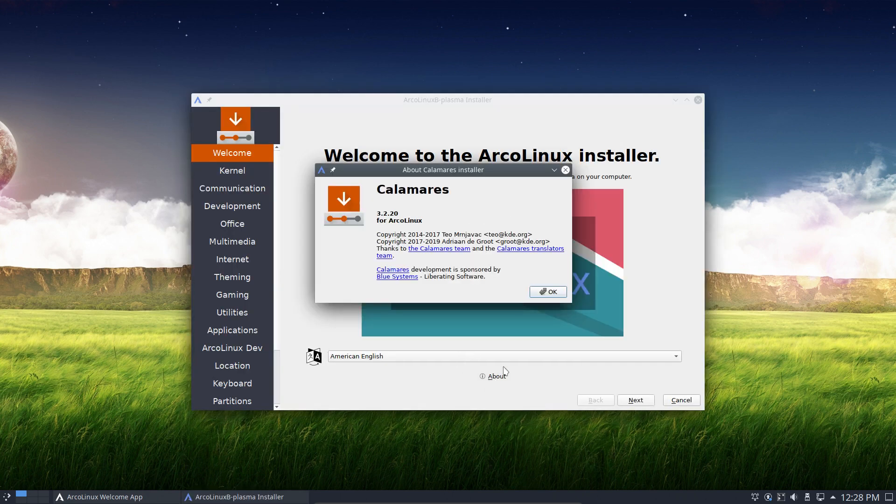
left_click(548, 291)
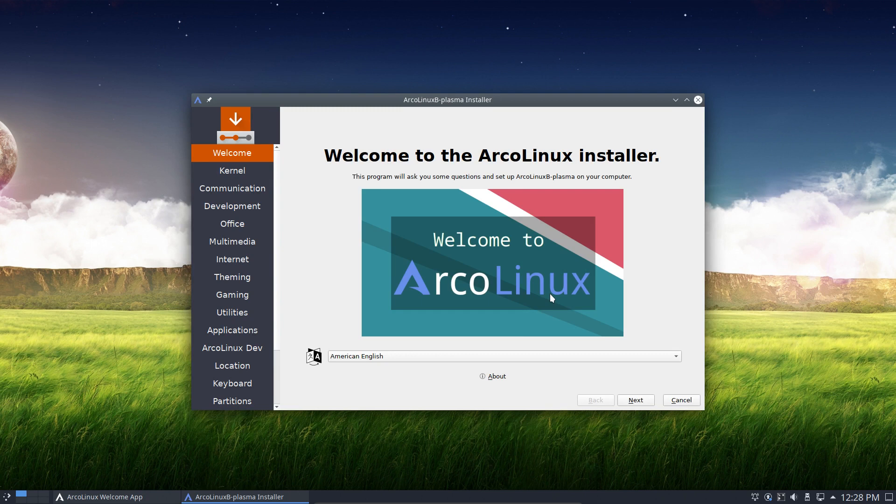
mouse_move(319, 299)
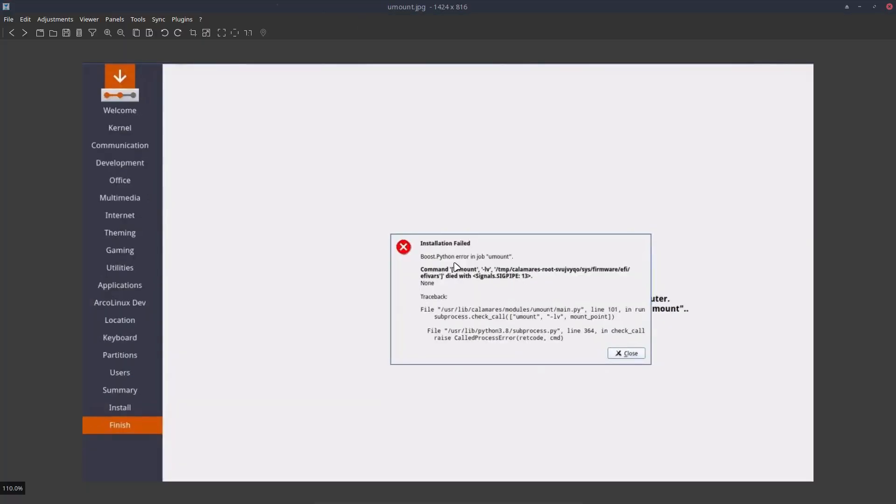
mouse_move(509, 261)
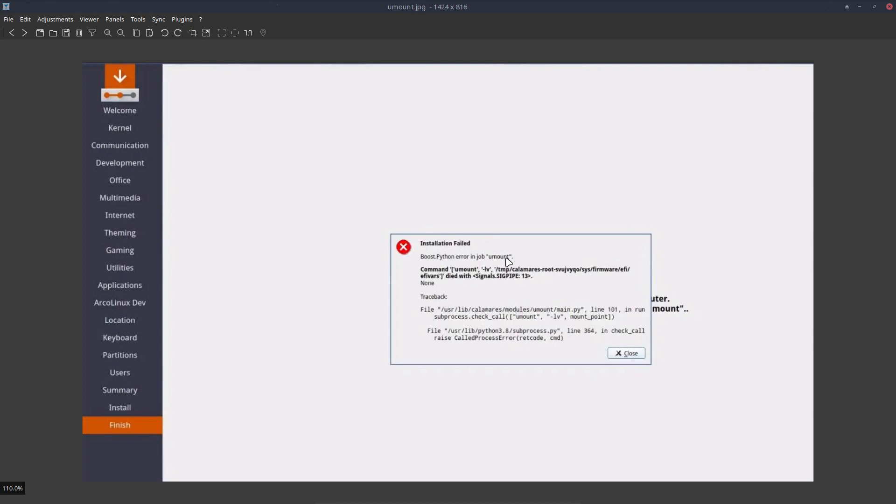
mouse_move(504, 42)
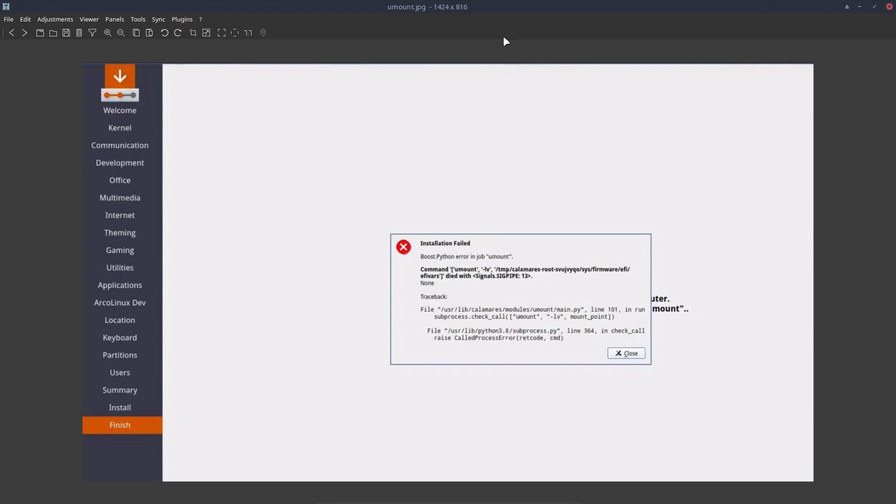
mouse_move(494, 267)
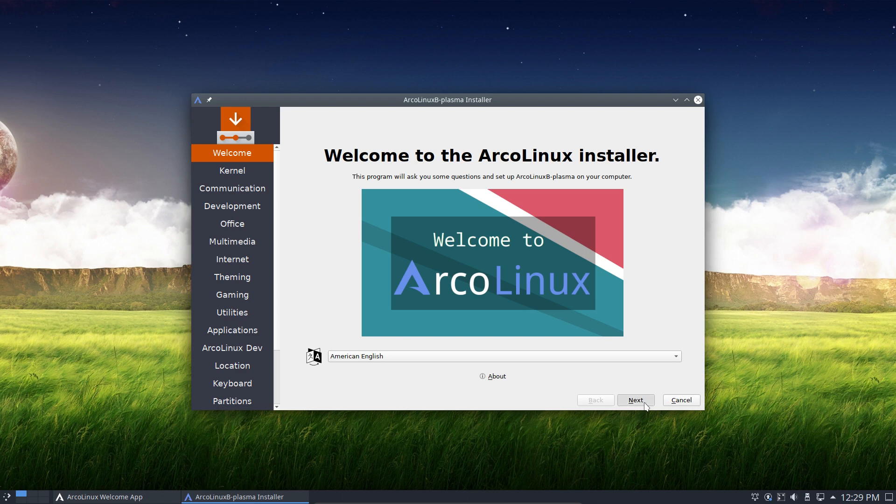
- Advance past Kernel to Communication and browse riot-desktop and qtox without ticking them
left_click(635, 400)
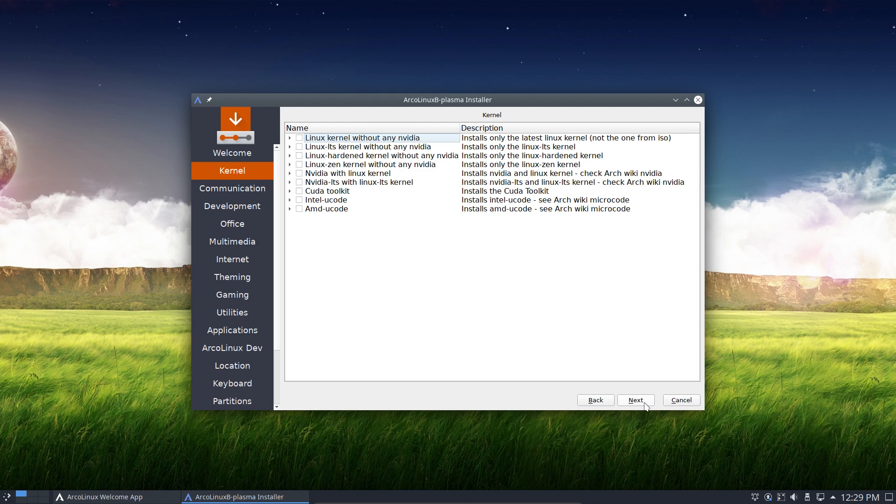
mouse_move(698, 429)
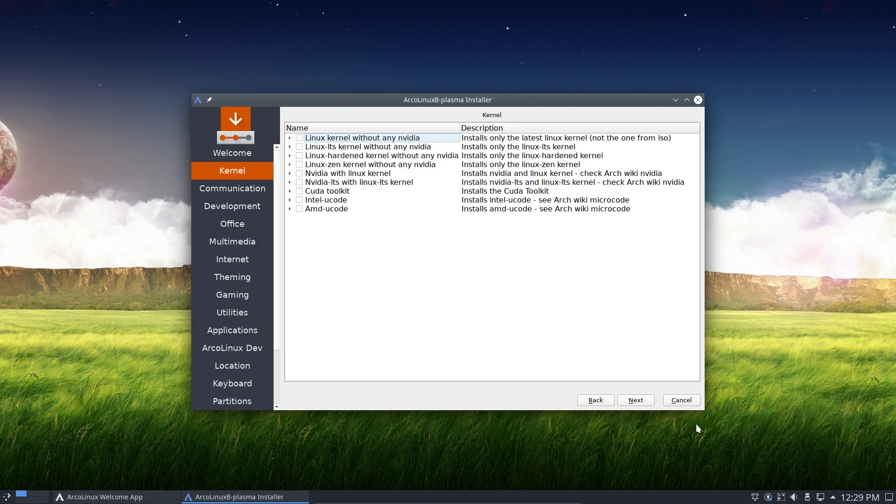
left_click(232, 189)
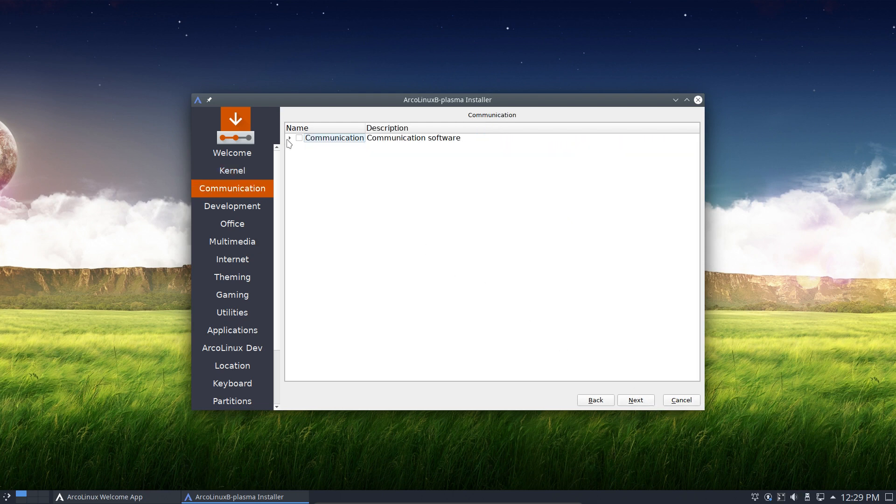
left_click(289, 138)
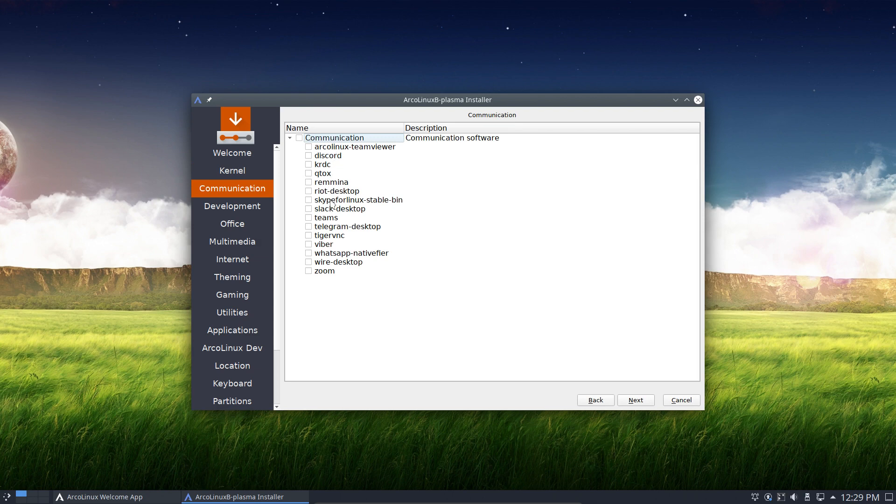
mouse_move(336, 280)
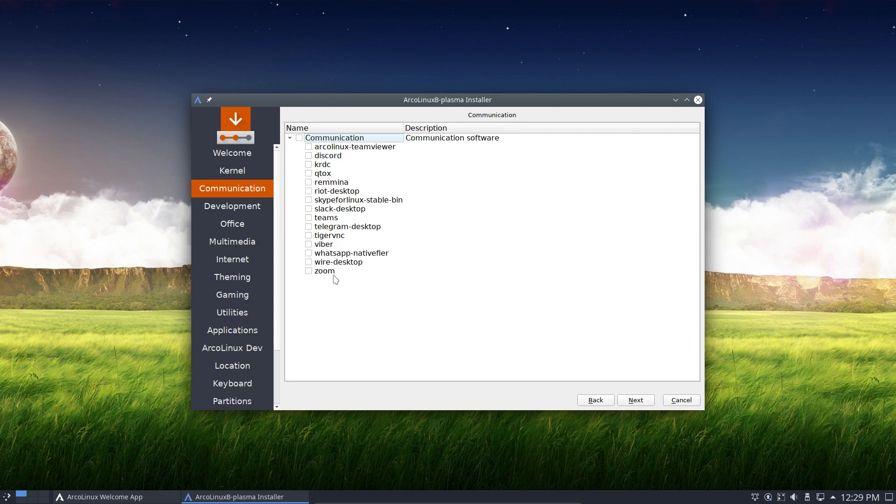
left_click(337, 191)
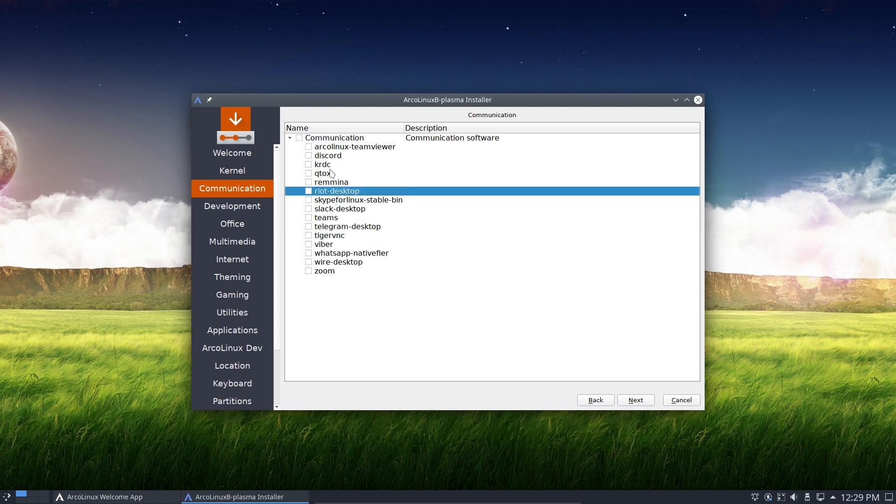
left_click(323, 173)
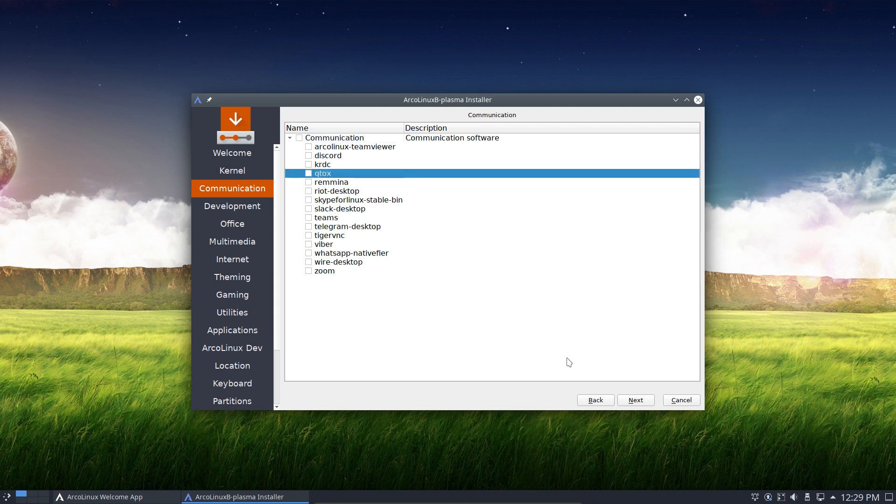
- Advance to the Development page and expand its package group
left_click(232, 205)
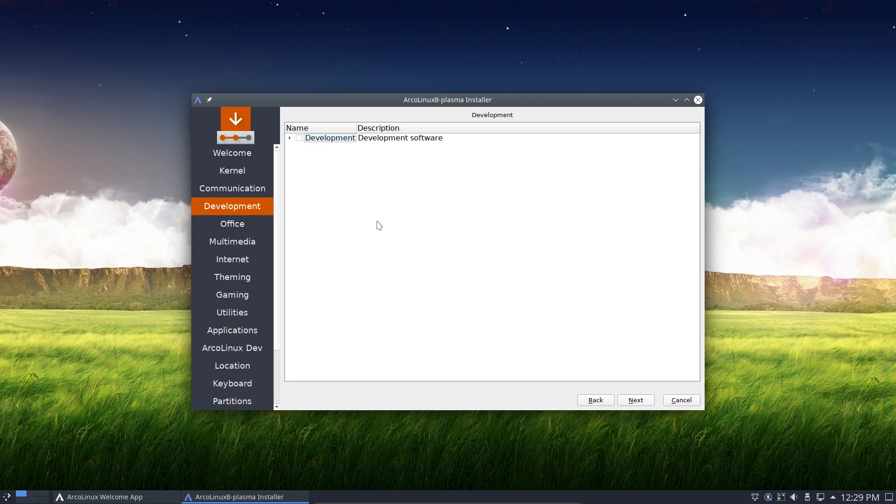
left_click(290, 139)
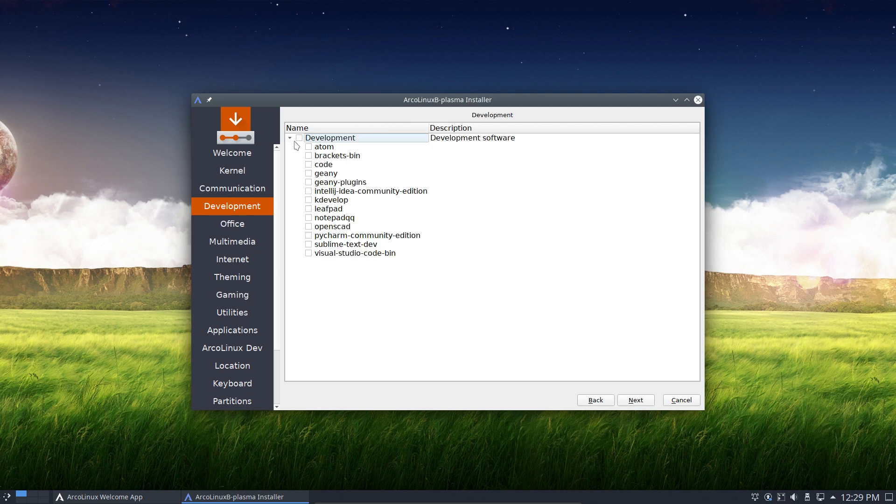
mouse_move(402, 314)
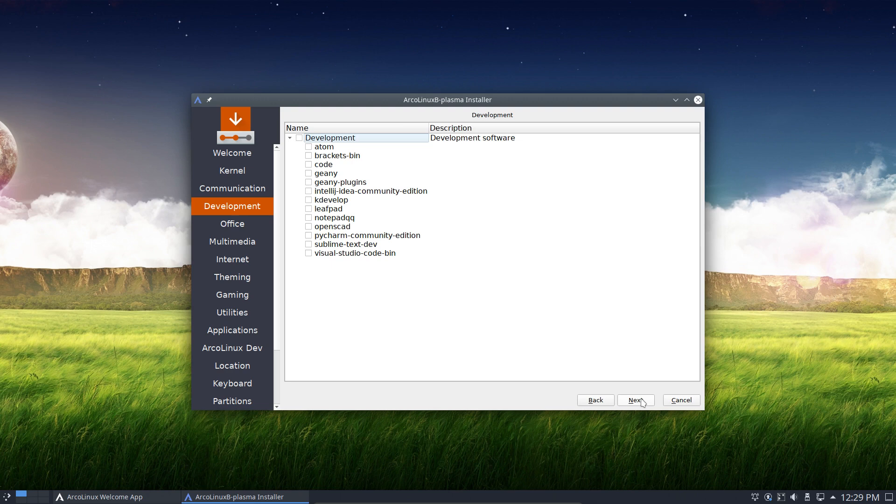
- Advance to the Office page, point out Libre Office Still, and shift the installer window aside
left_click(636, 400)
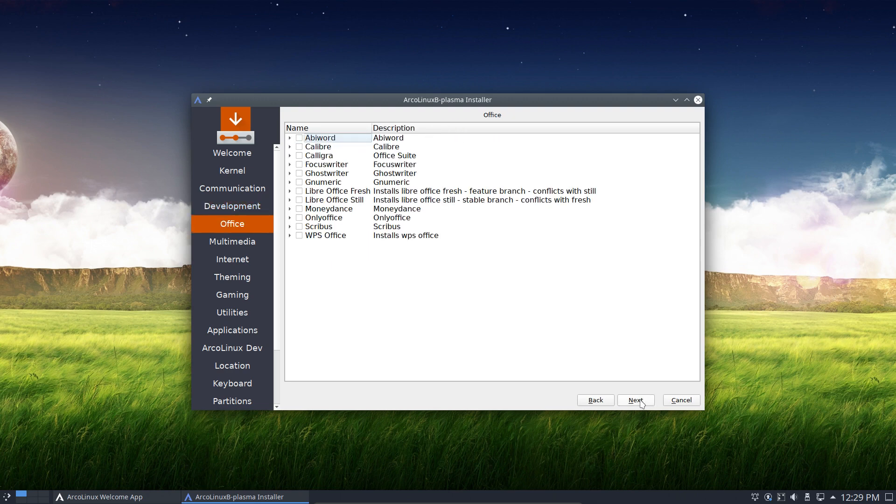
mouse_move(509, 371)
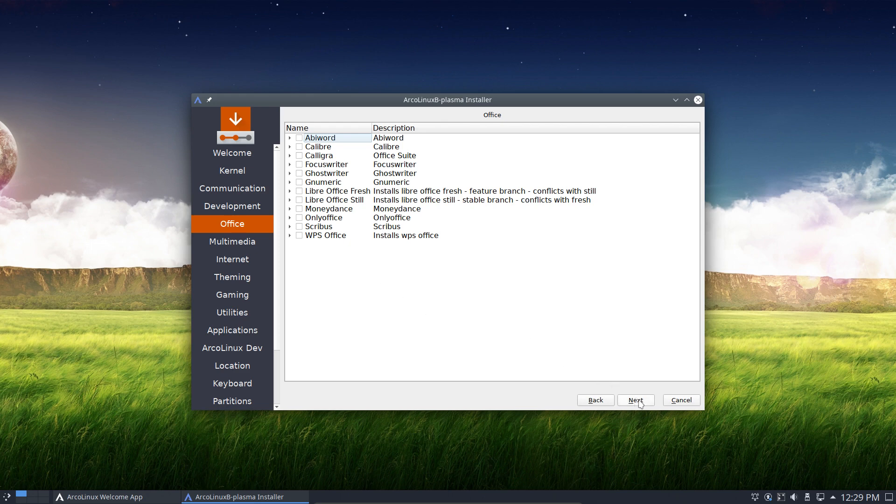
left_click(334, 200)
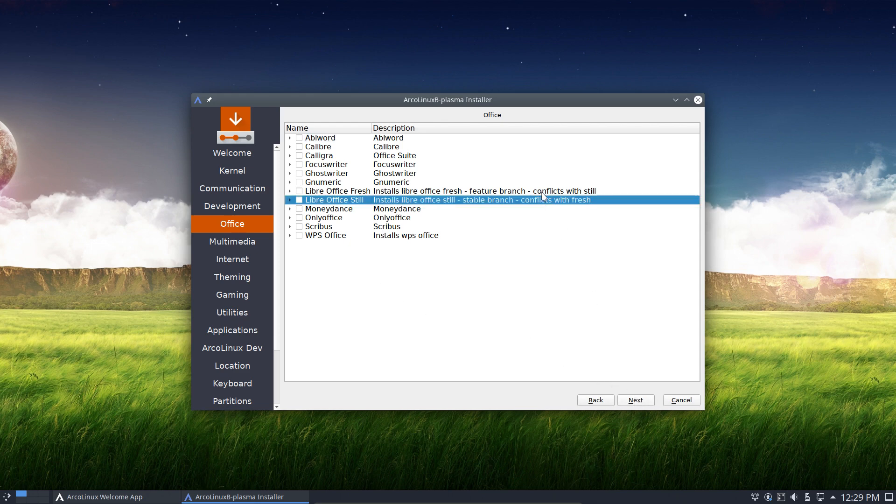
mouse_move(547, 202)
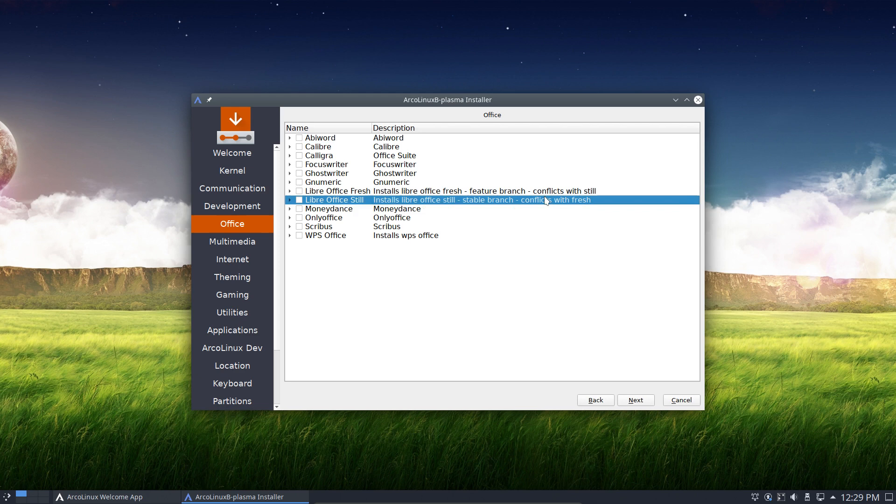
left_click_drag(447, 100, 606, 108)
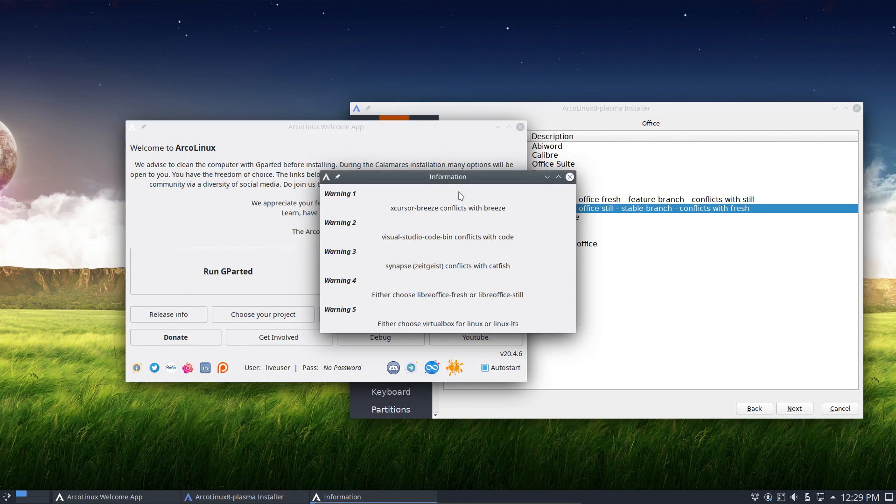
- Move the Information conflict-warnings window to the top-left corner beside the installer
left_click_drag(448, 176, 143, 7)
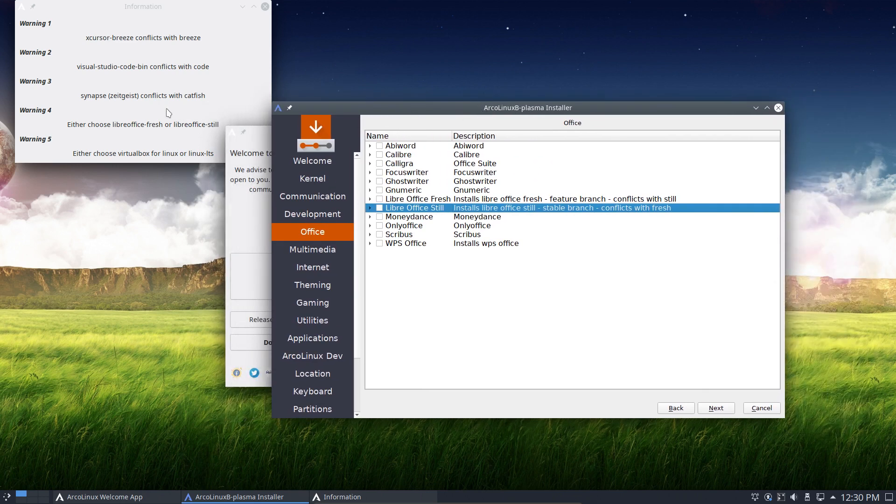
mouse_move(199, 52)
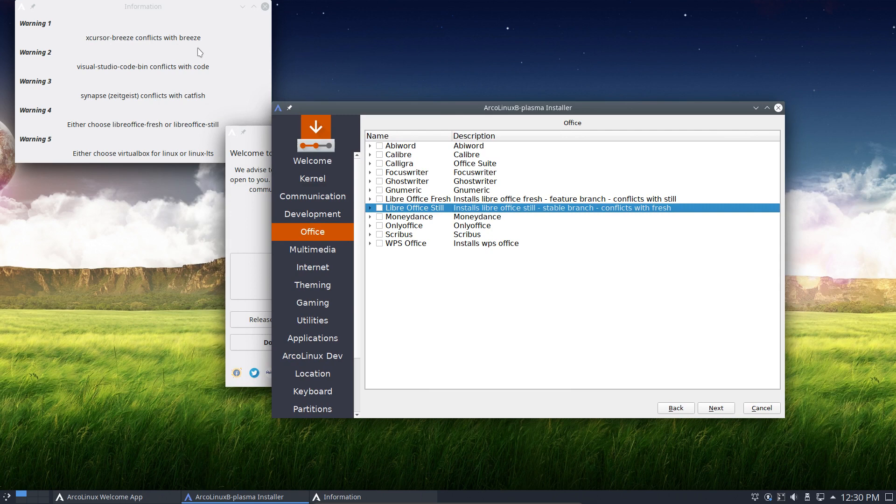
mouse_move(150, 54)
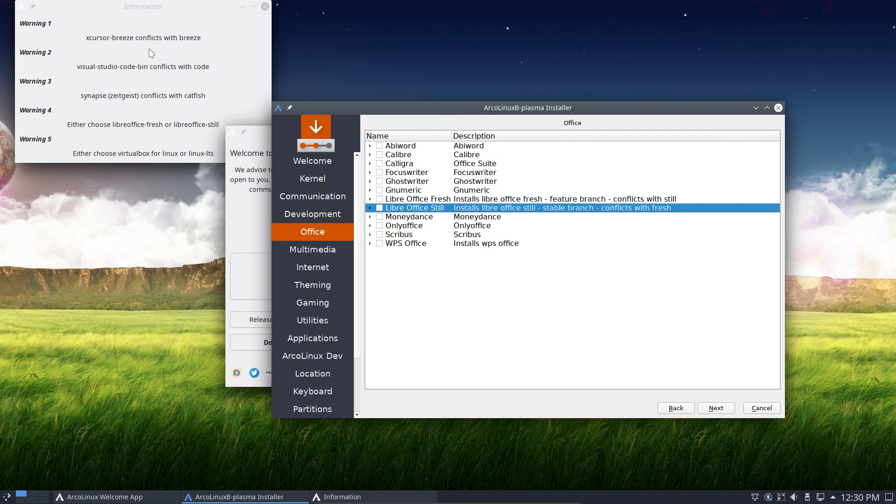
mouse_move(176, 68)
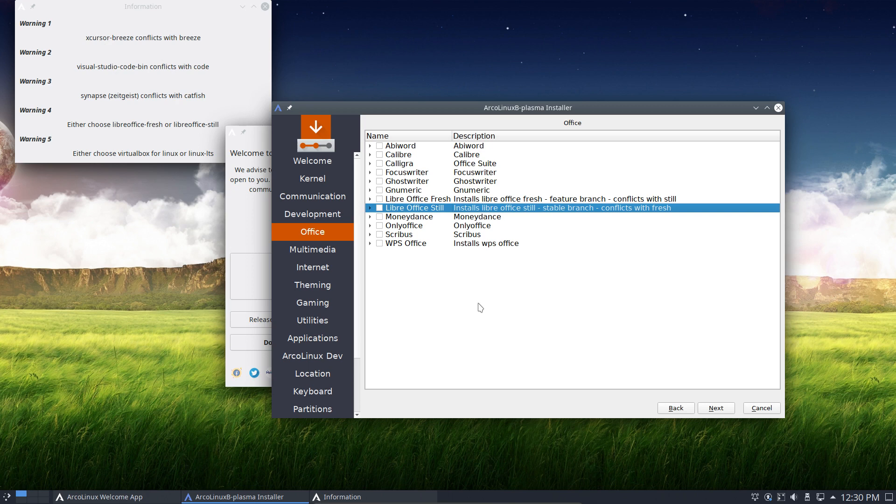
mouse_move(450, 305)
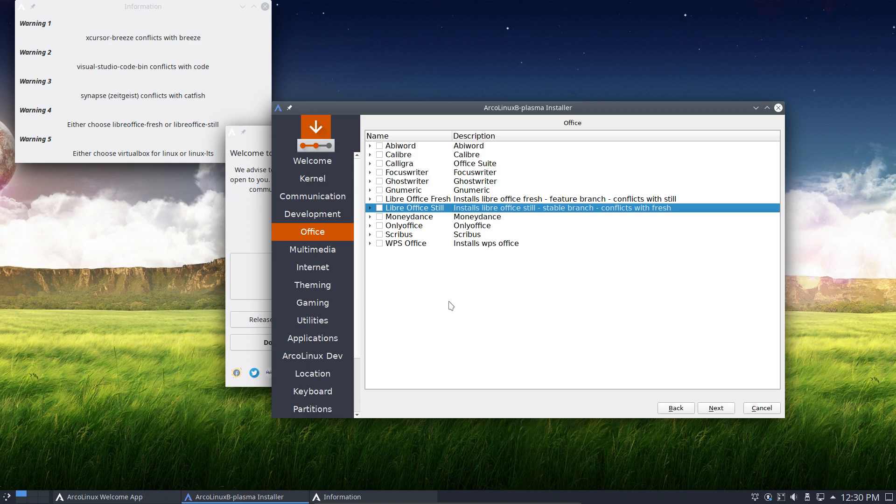
mouse_move(416, 294)
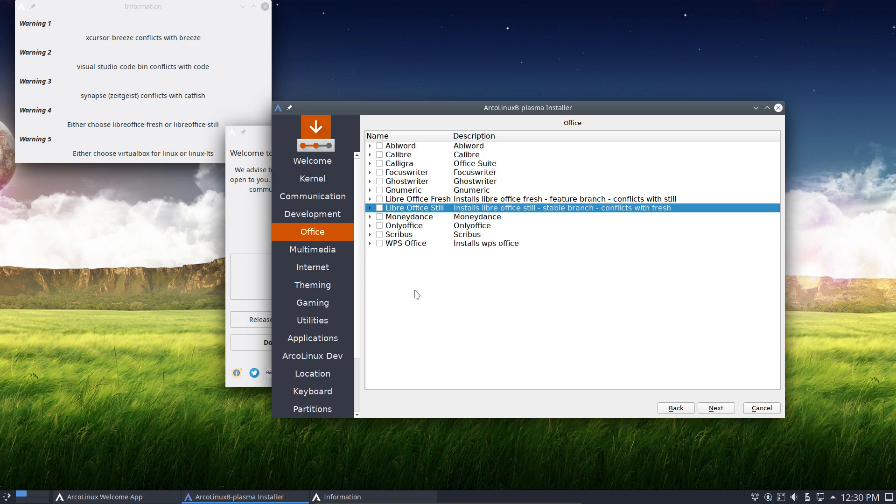
mouse_move(413, 255)
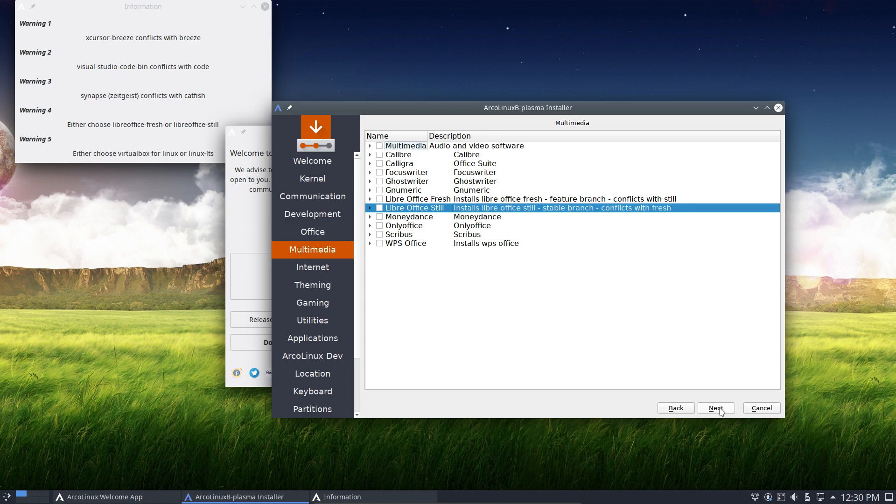
- Advance to Multimedia and expand the group to browse its audio and video packages
left_click(370, 145)
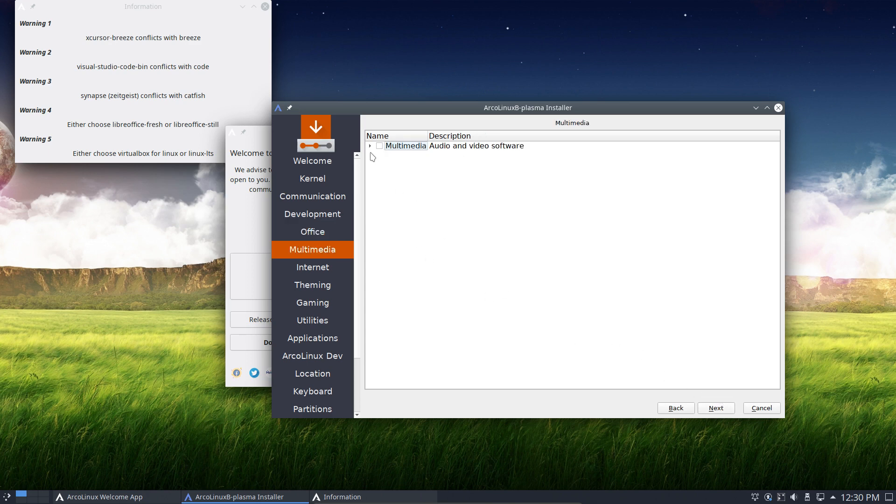
left_click(370, 145)
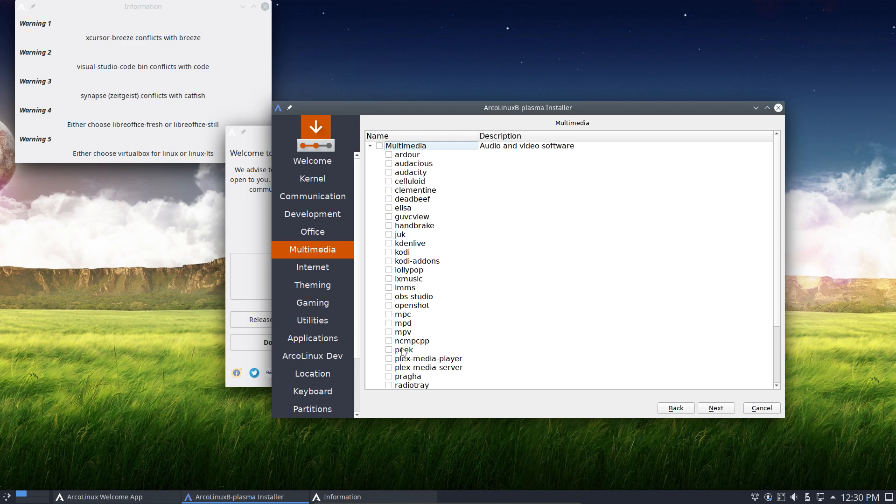
scroll("down", 3)
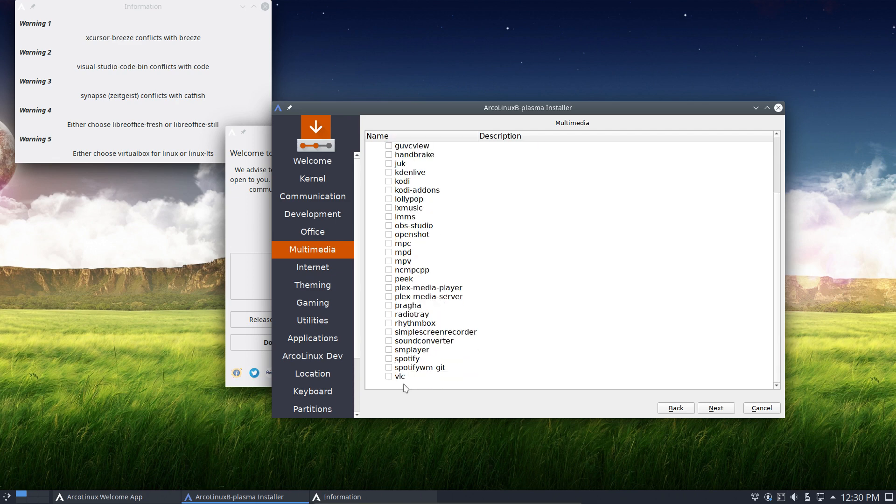
mouse_move(414, 387)
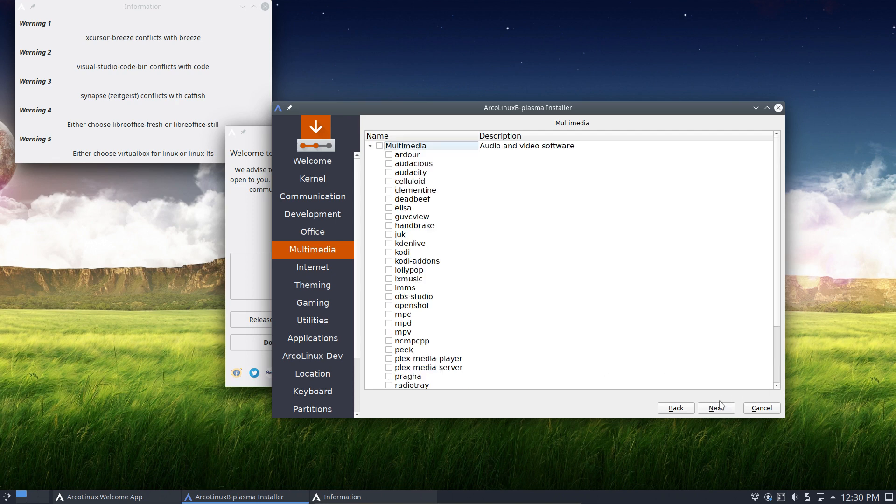
- Advance to Internet, expand the group, and inspect brave and dropbox without ticking them
left_click(311, 267)
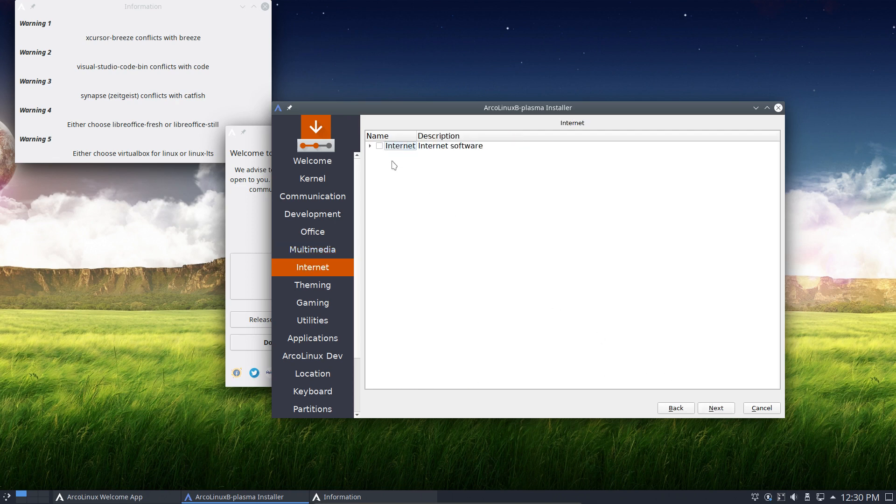
left_click(370, 145)
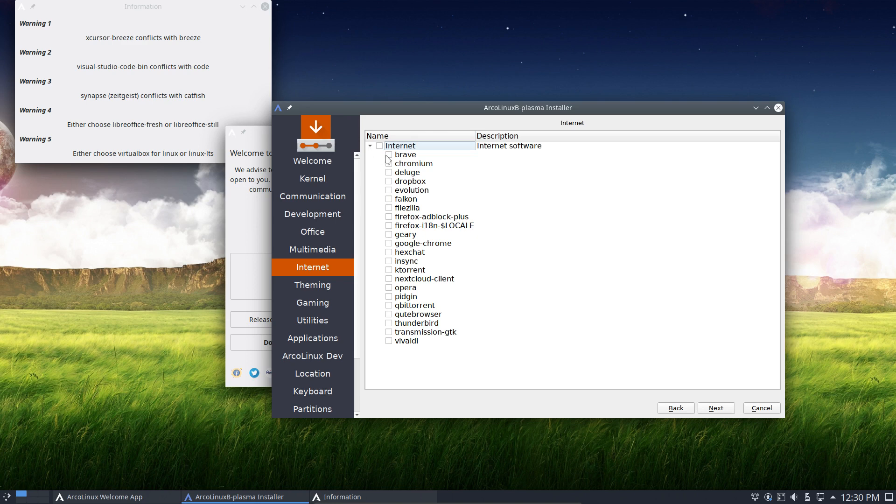
mouse_move(403, 158)
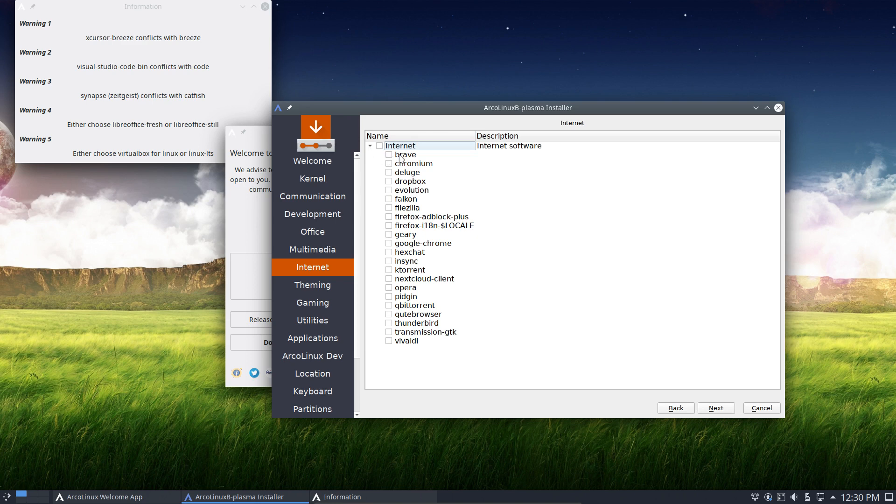
left_click(405, 155)
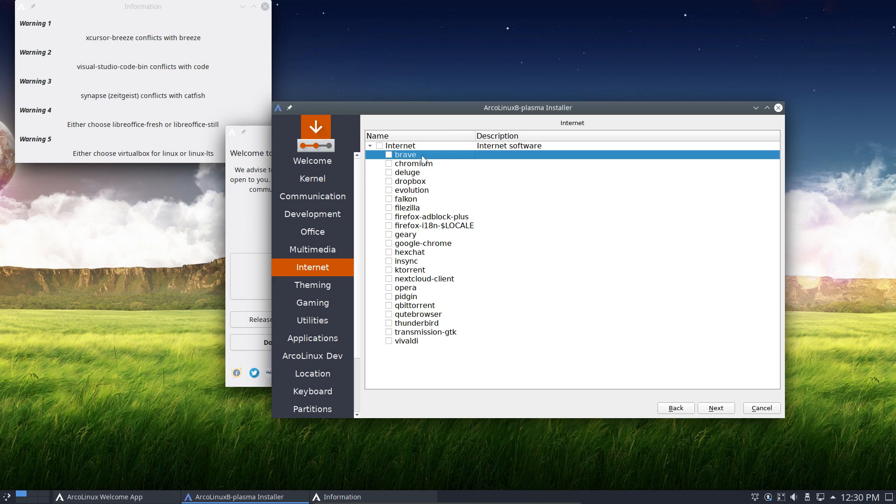
mouse_move(422, 176)
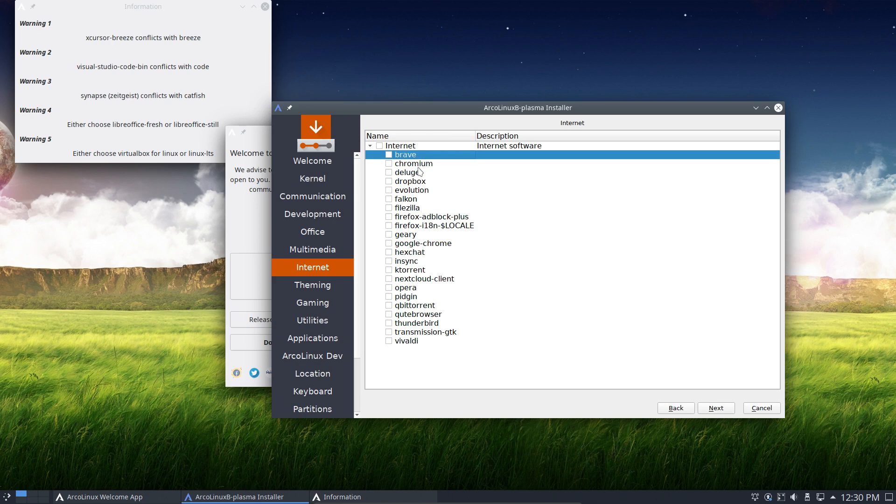
left_click(411, 182)
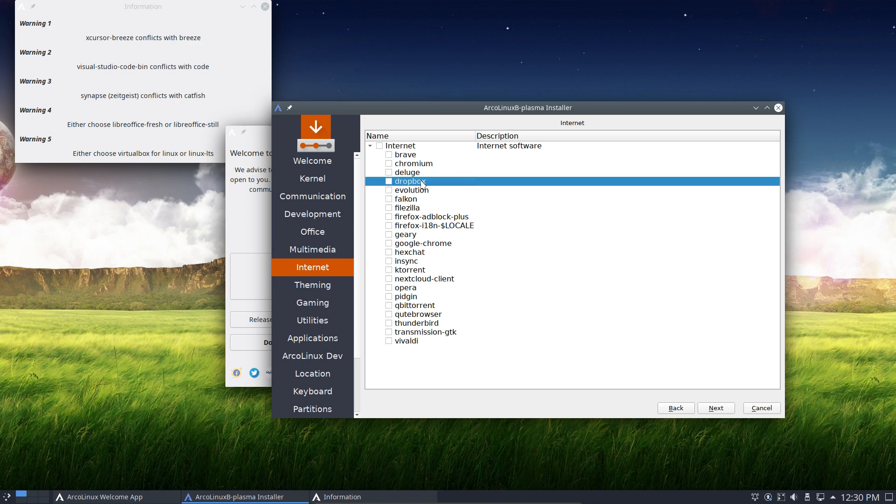
mouse_move(704, 394)
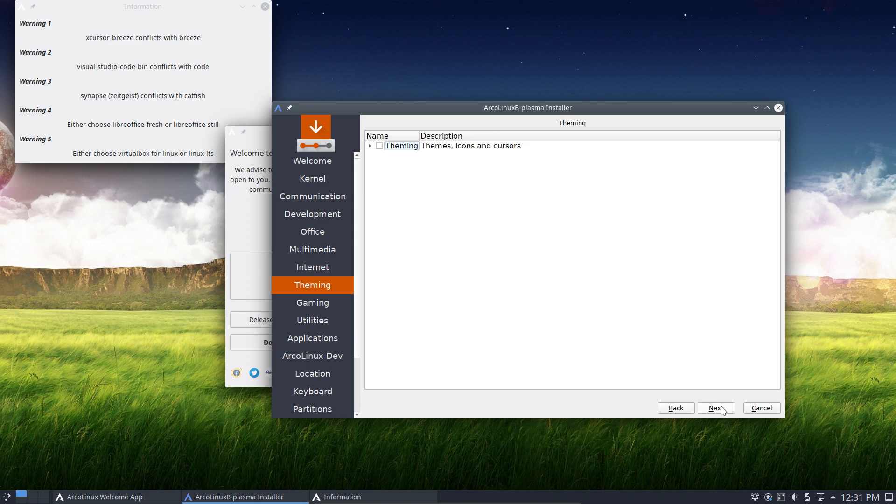
- Expand Theming and compare breeze with the conflicting xcursor-breeze, leaving all unchecked
left_click(369, 145)
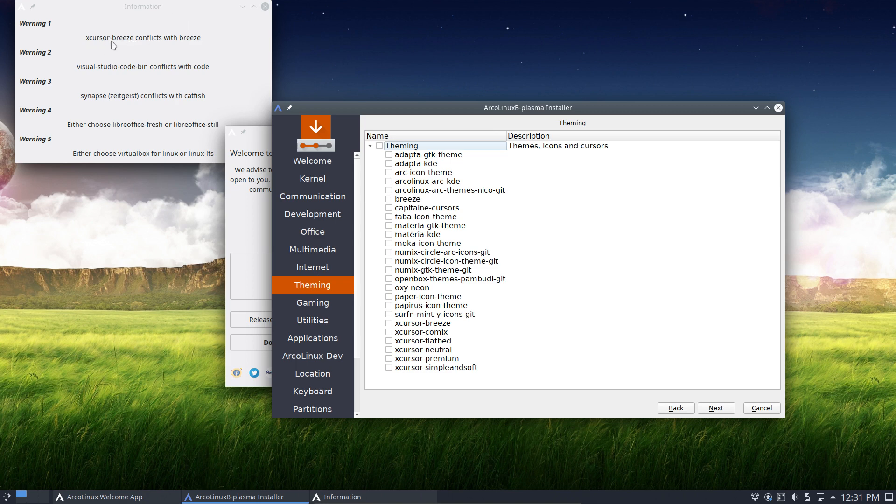
left_click(408, 198)
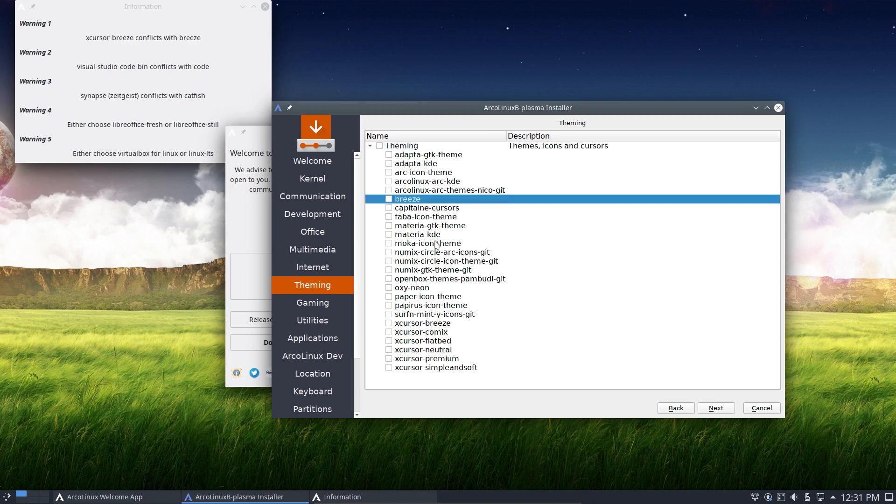
left_click(422, 323)
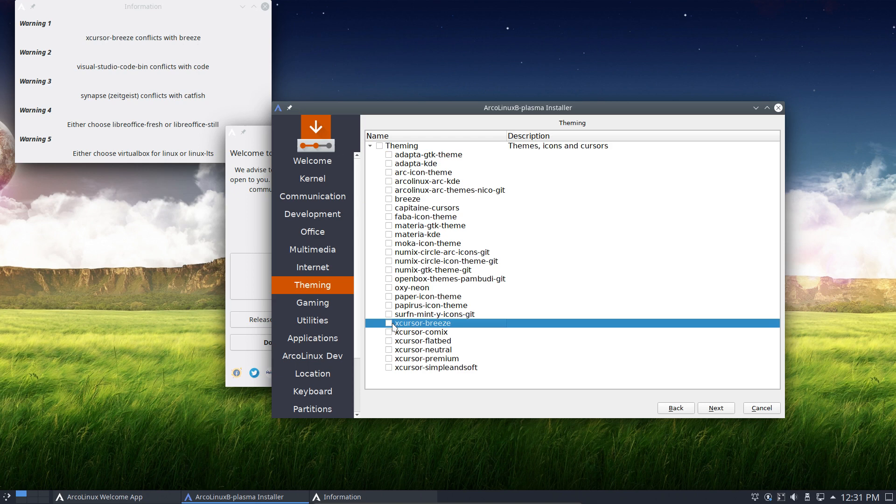
mouse_move(389, 309)
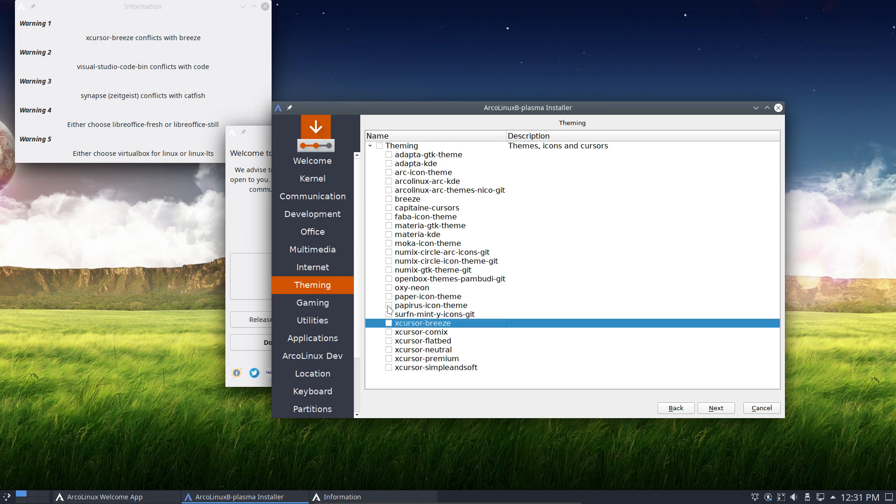
left_click(407, 199)
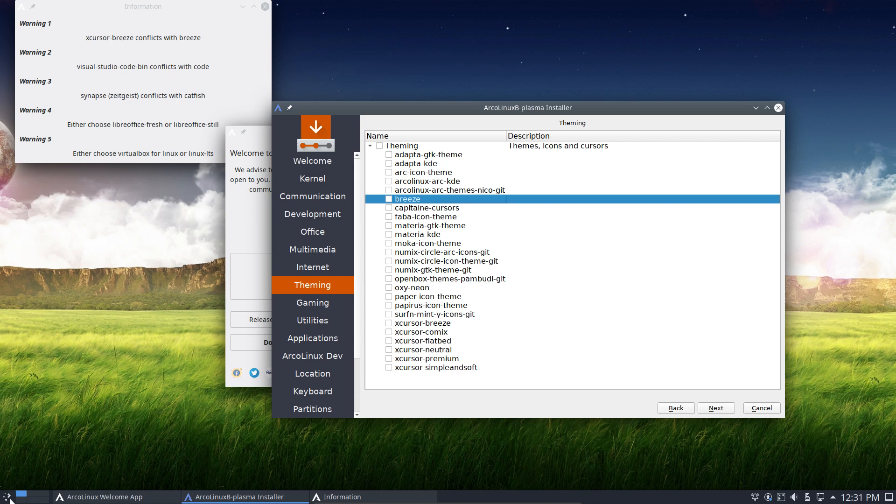
left_click(6, 497)
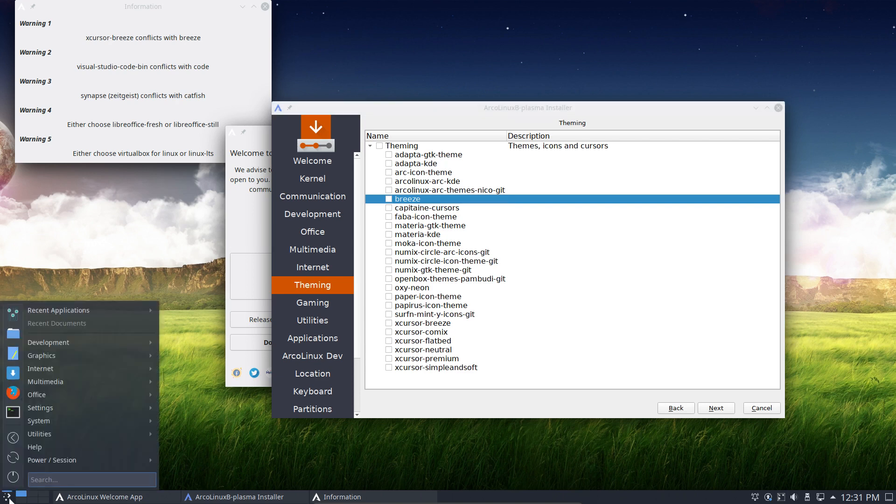
mouse_move(124, 250)
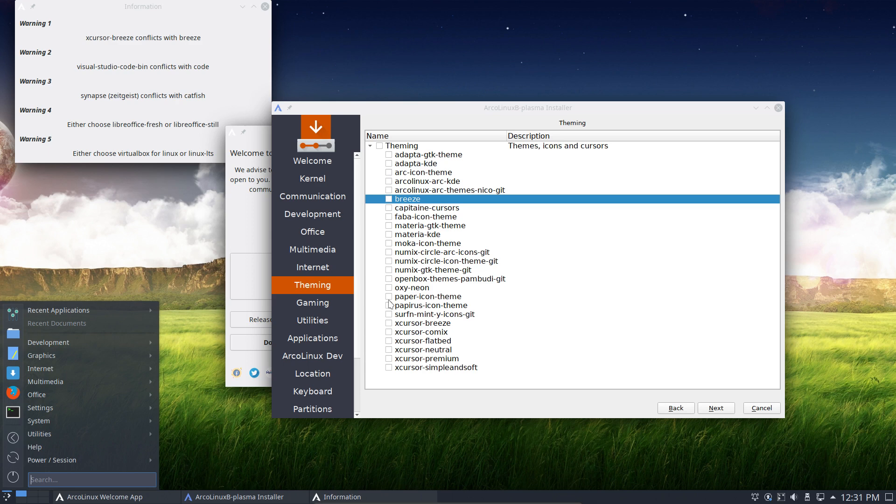
left_click(422, 323)
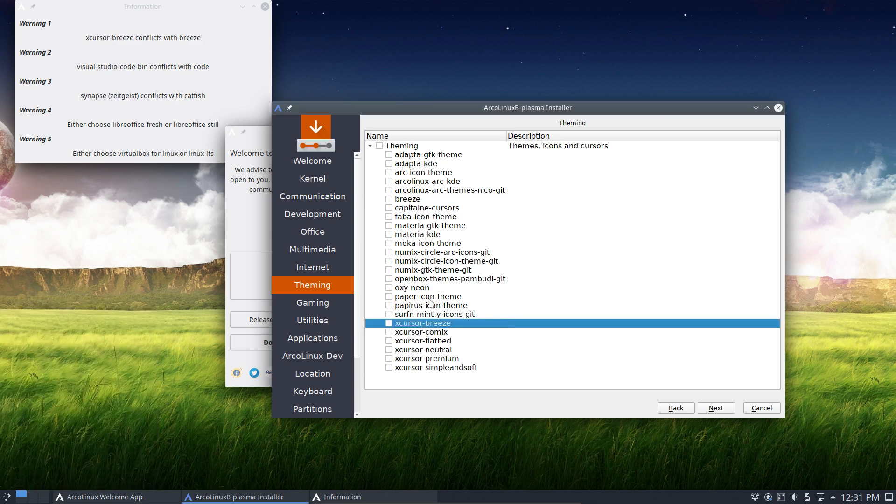
mouse_move(648, 437)
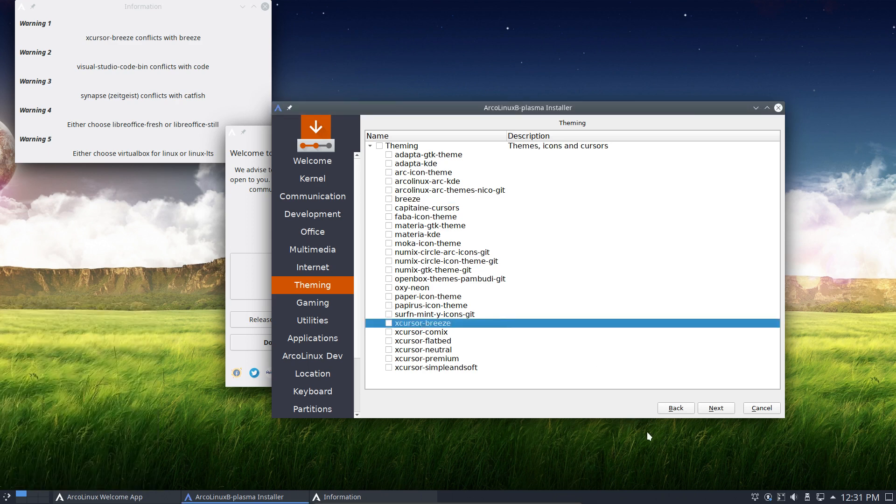
- Pass through Gaming and Utilities, expanding Games (sauerbraten) and Utilities without ticking anything
left_click(312, 303)
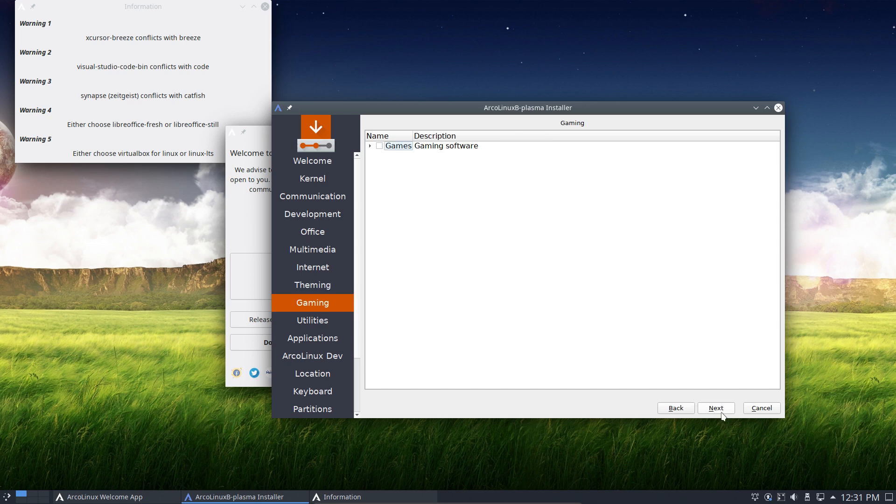
left_click(370, 145)
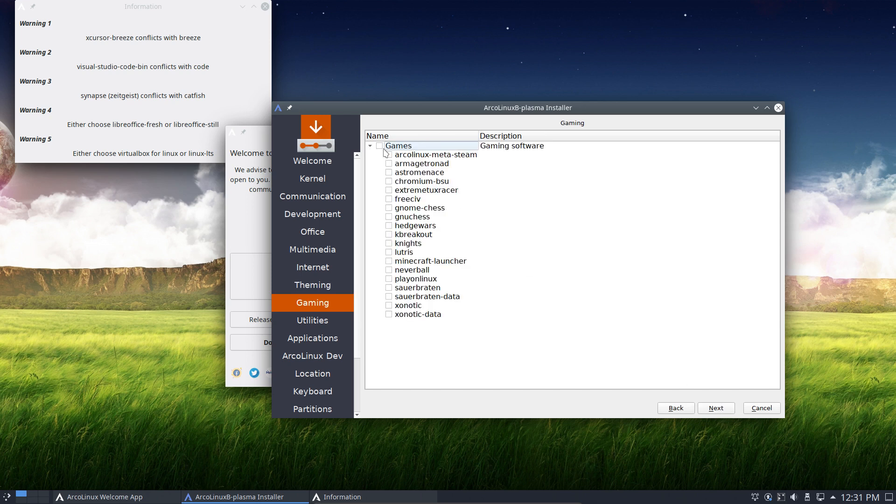
mouse_move(412, 322)
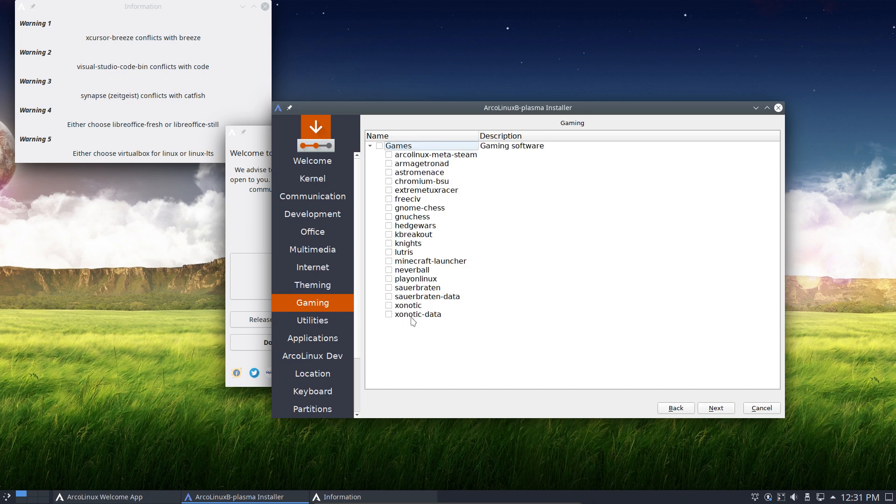
left_click(419, 288)
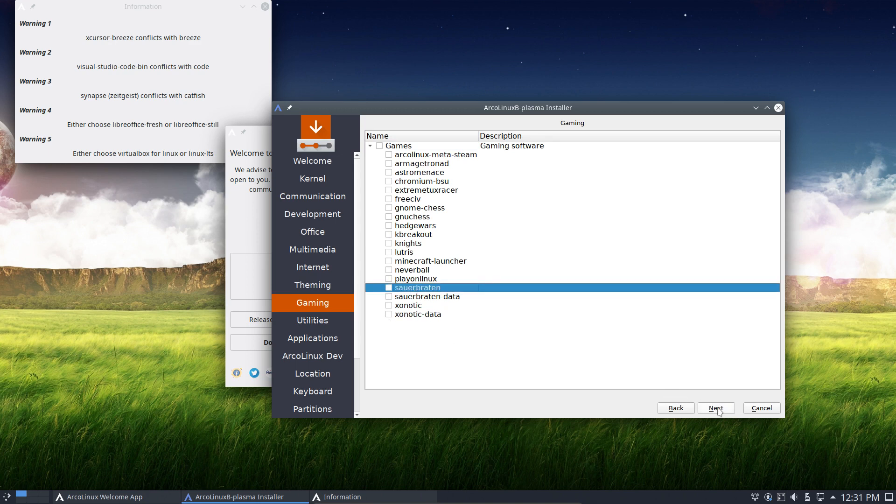
left_click(312, 320)
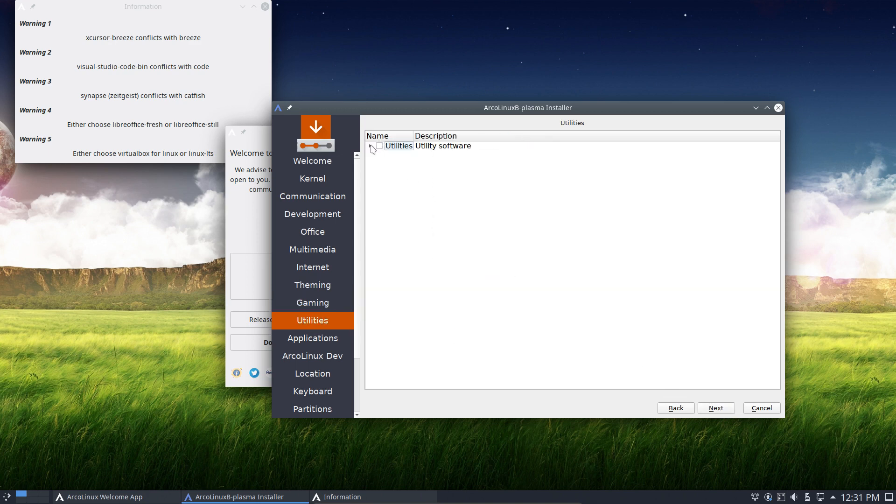
left_click(372, 146)
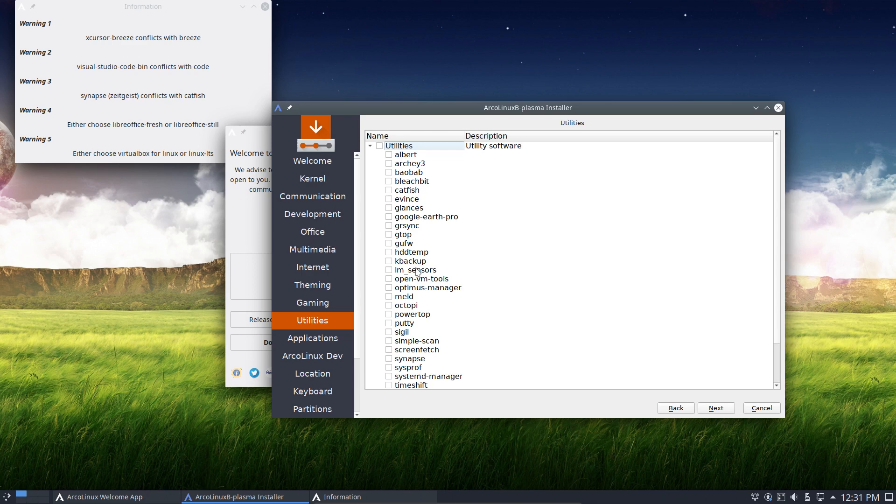
scroll("down", 3)
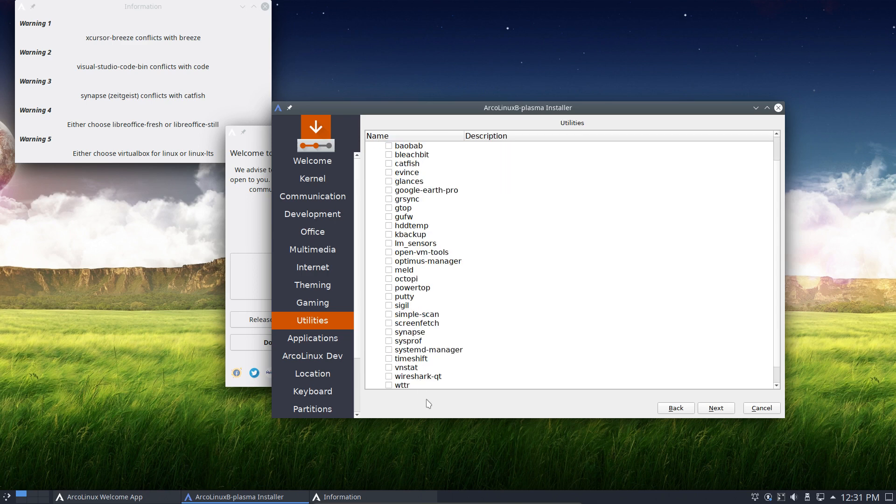
- On Applications, expand the Terminals and Usb groups unselected, then reach ArcoLinux Dev
left_click(312, 338)
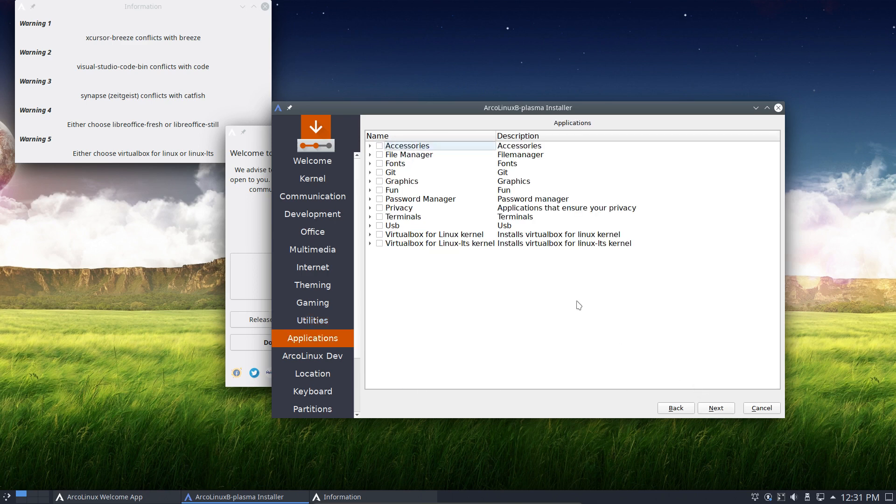
left_click(370, 216)
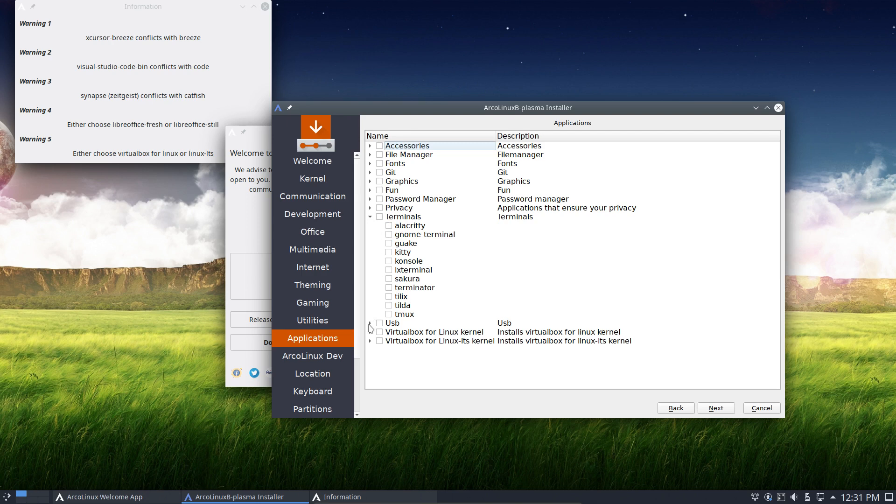
left_click(370, 323)
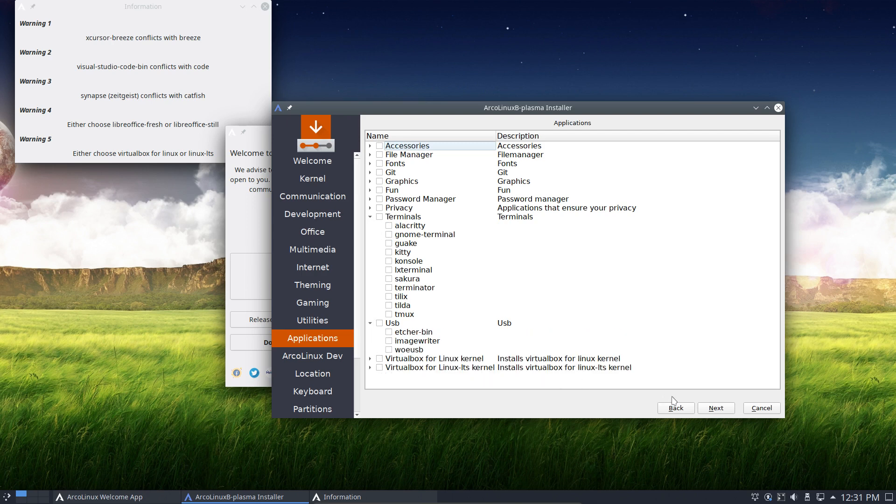
left_click(312, 355)
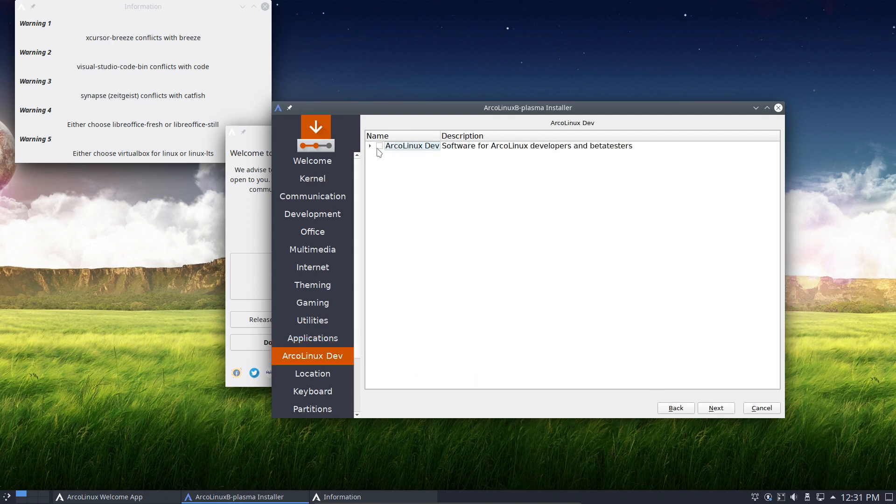
- Review the ArcoLinux Dev package group, leaving it unticked, and keep Brussels as the location
left_click(370, 146)
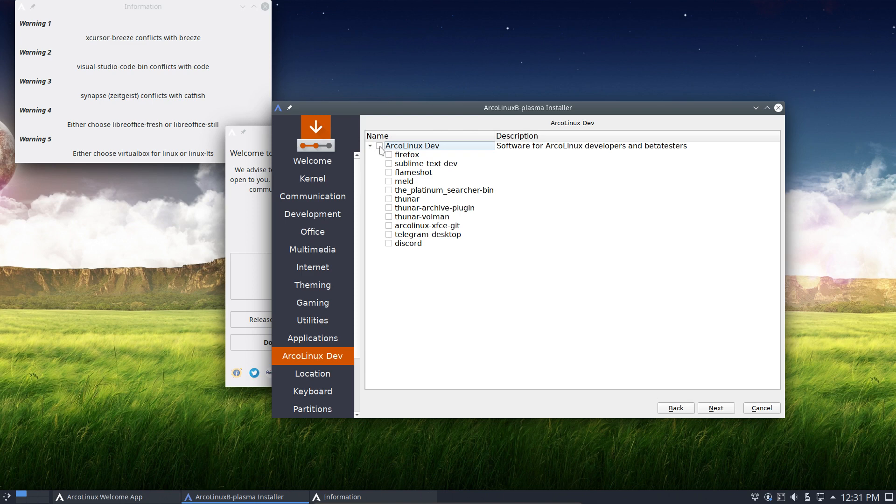
left_click(379, 146)
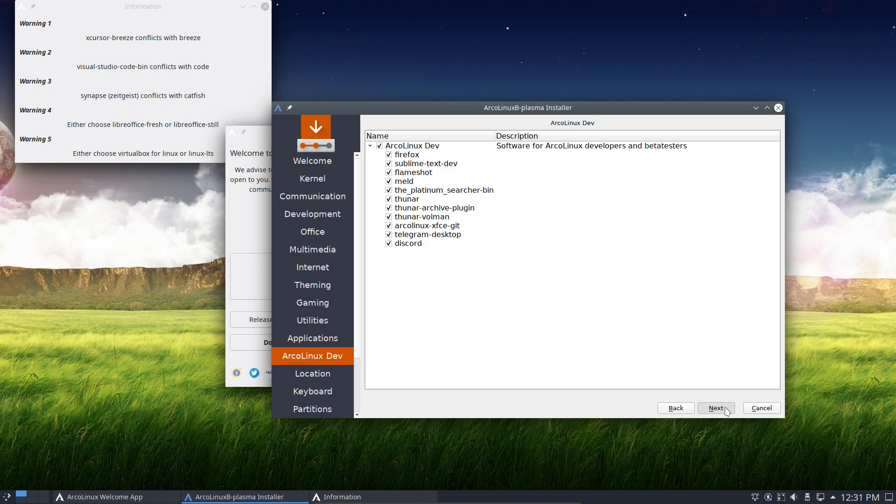
left_click(716, 407)
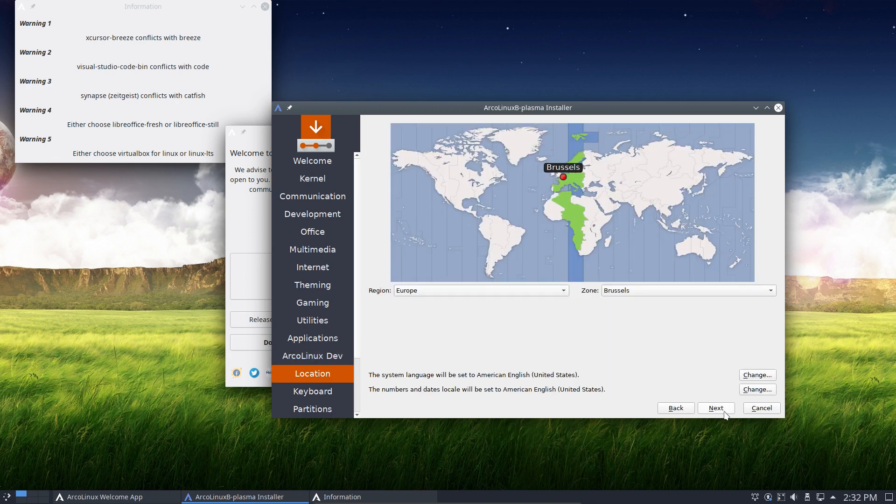
left_click(312, 355)
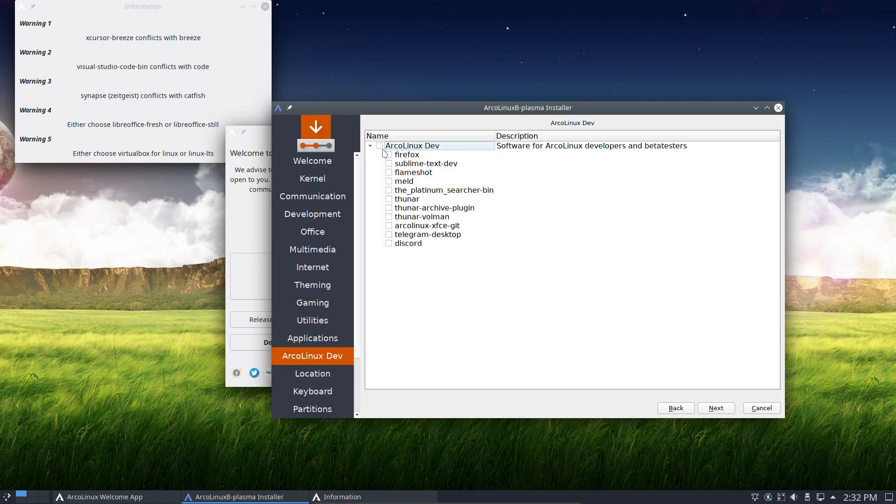
left_click(716, 408)
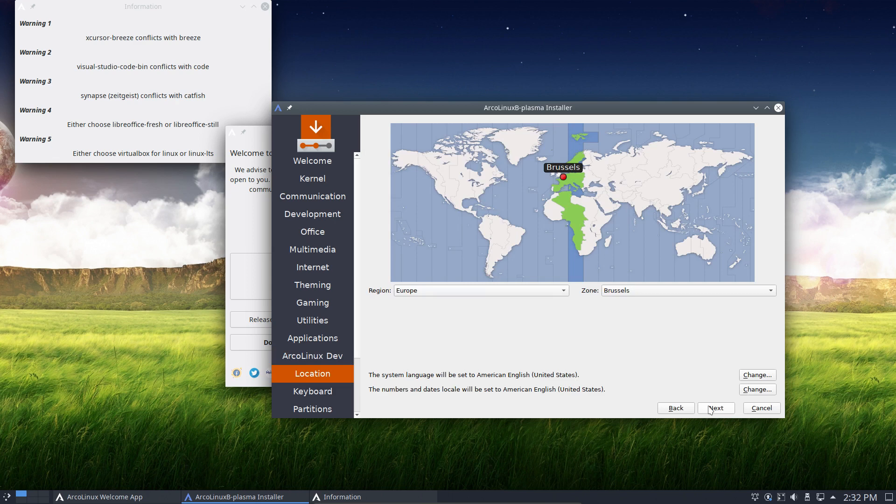
- Choose the Belgian keyboard layout and continue to disk partitioning
left_click(716, 408)
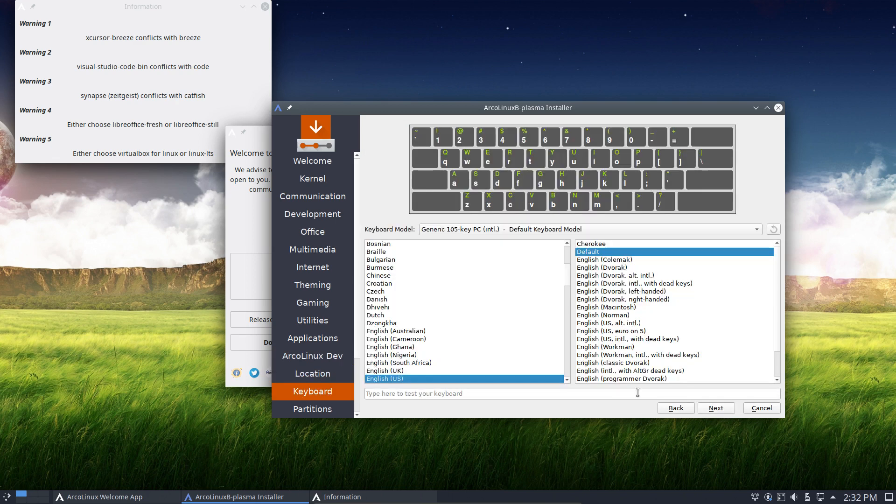
mouse_move(407, 275)
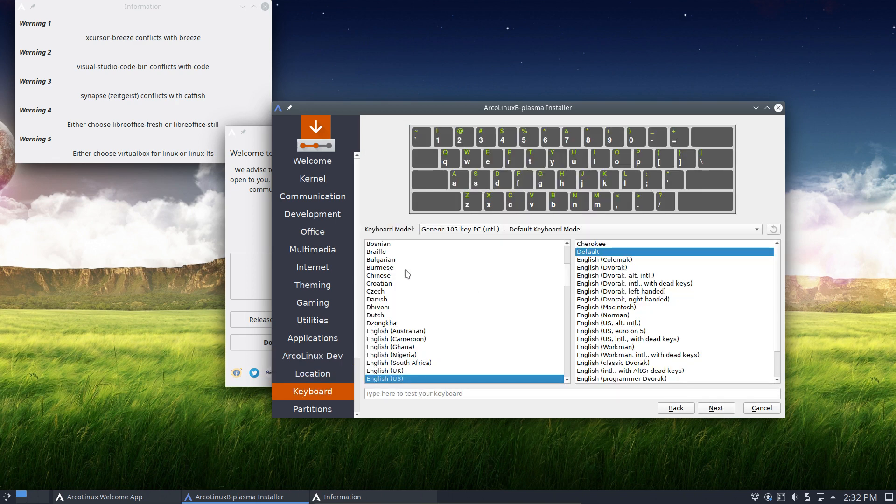
left_click(377, 252)
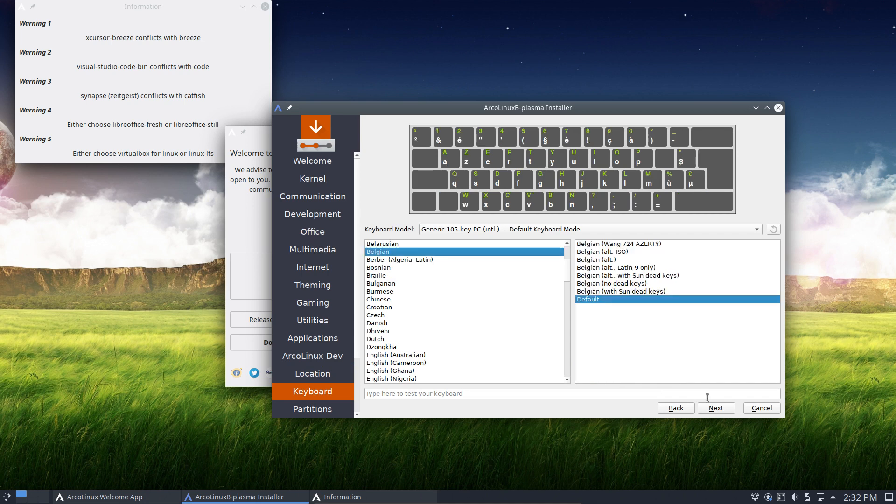
left_click(716, 408)
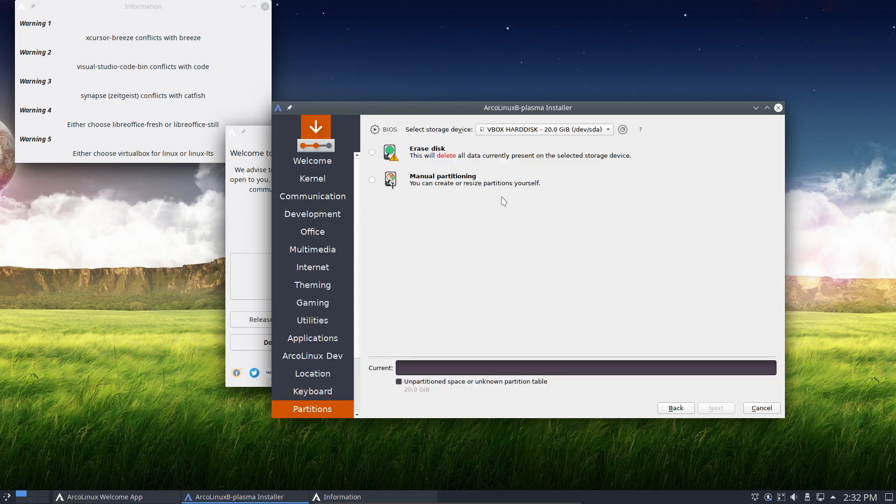
- Choose Erase disk with a Swap (with Hibernate) partition
left_click(371, 151)
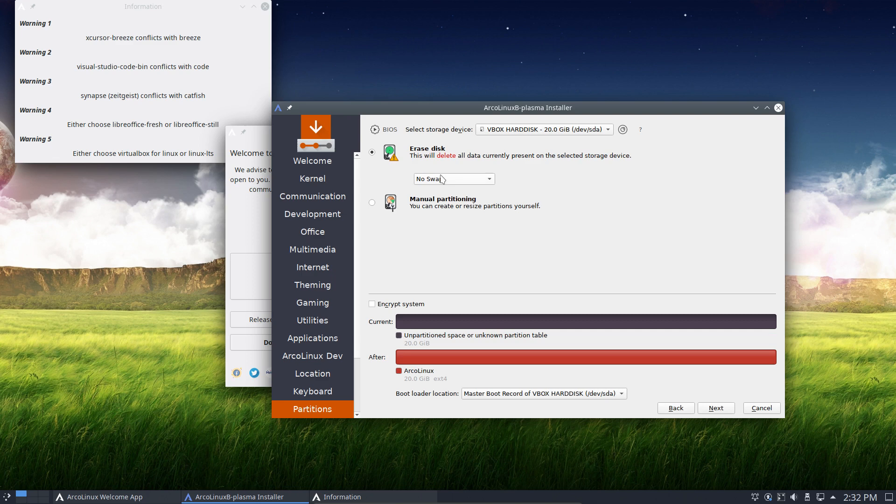
left_click(454, 178)
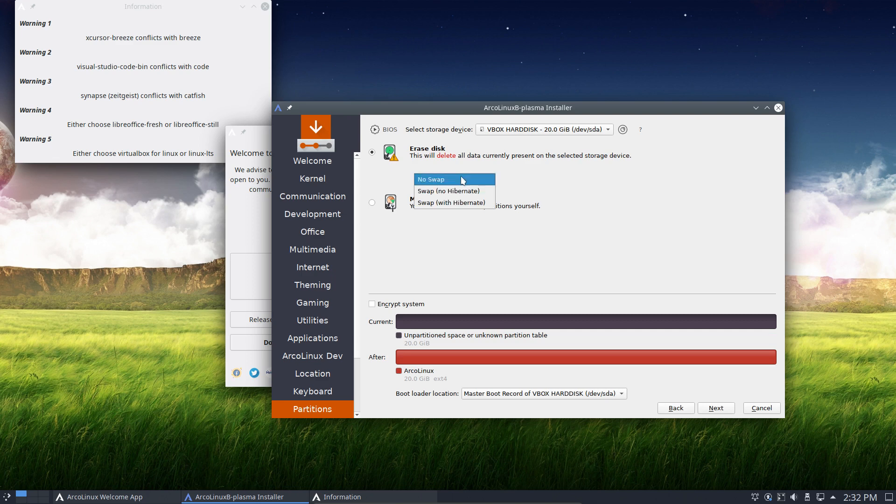
left_click(448, 191)
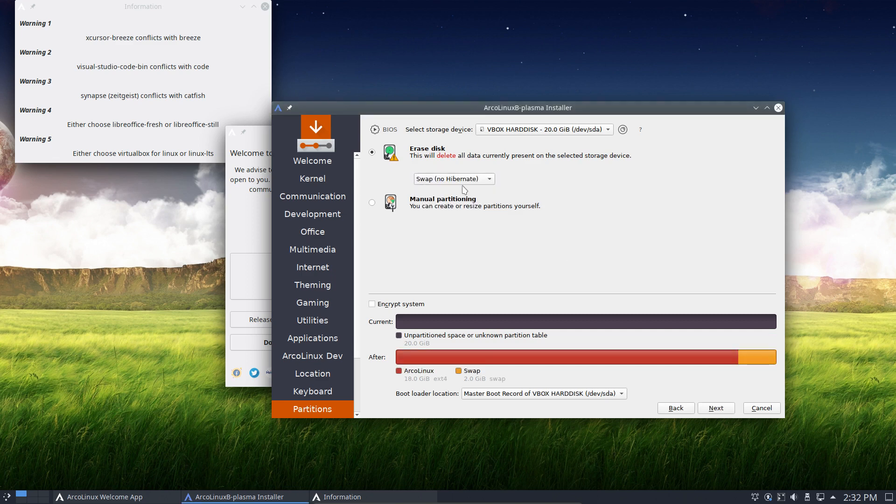
left_click(454, 178)
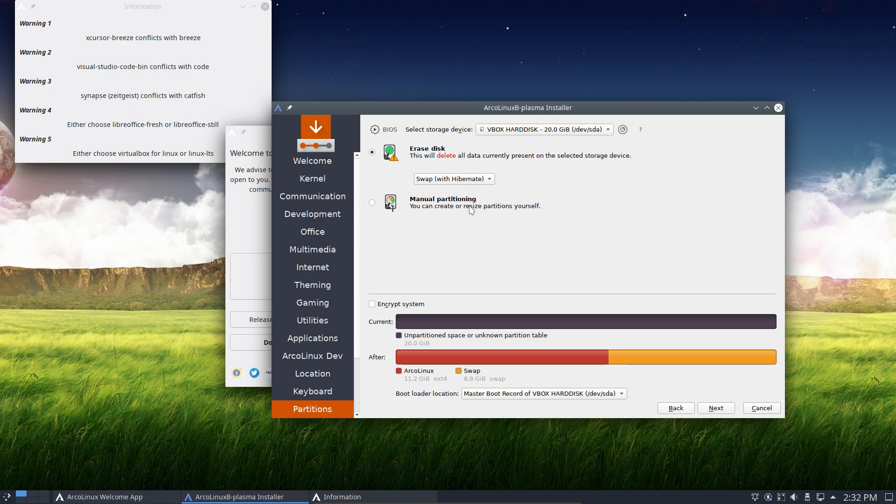
left_click(455, 178)
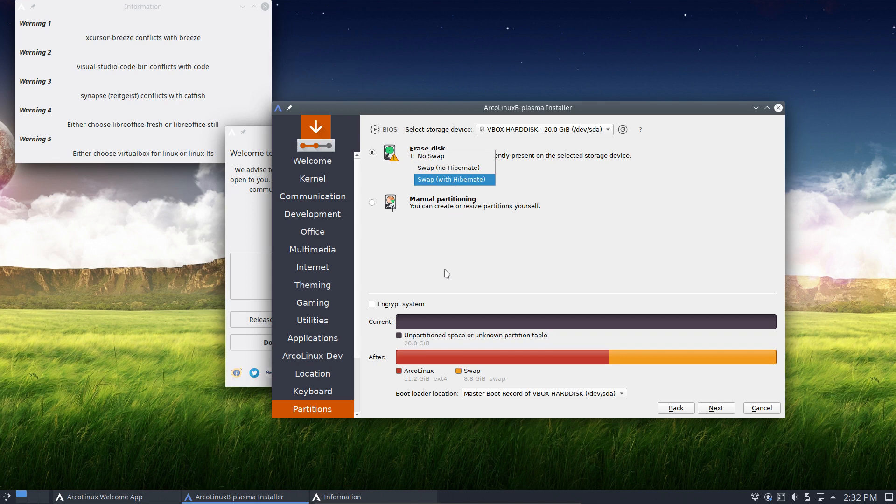
- Leave system encryption off after toggling it, and continue to the user account form
left_click(371, 304)
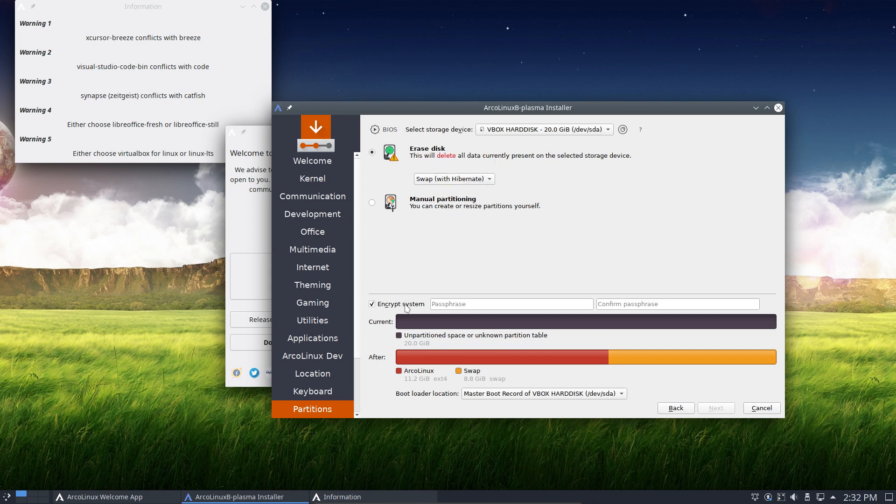
left_click(371, 305)
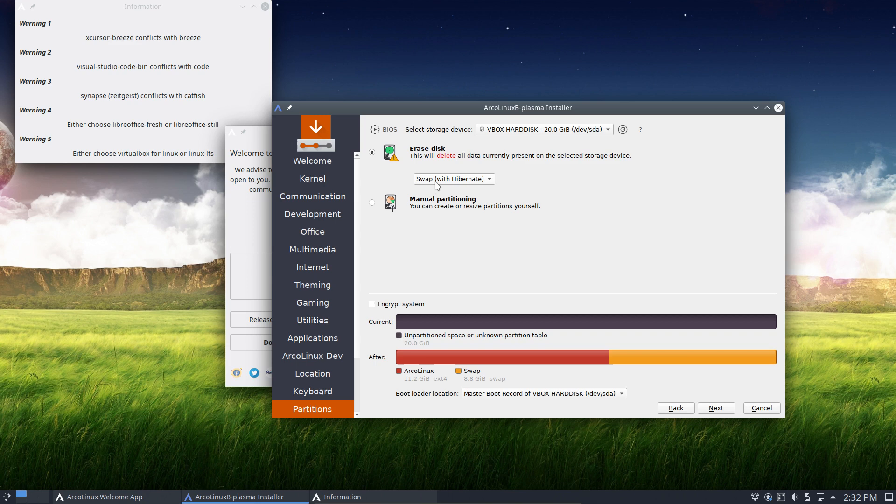
mouse_move(692, 397)
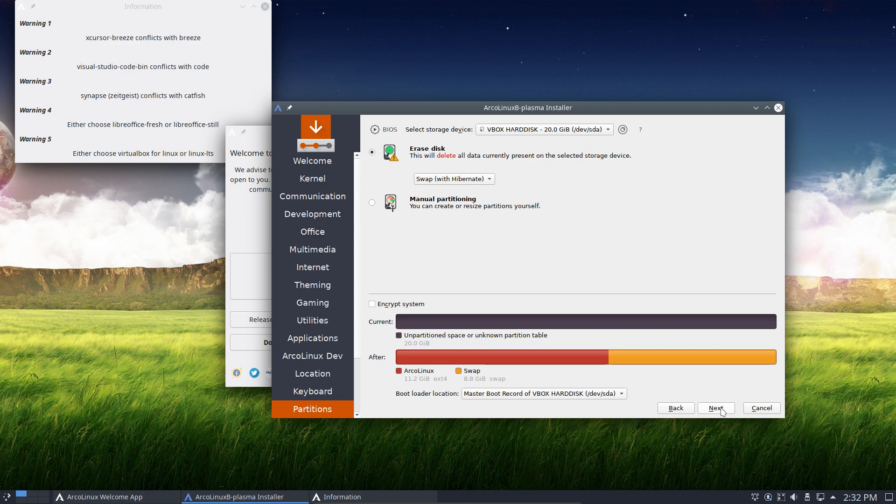
left_click(716, 408)
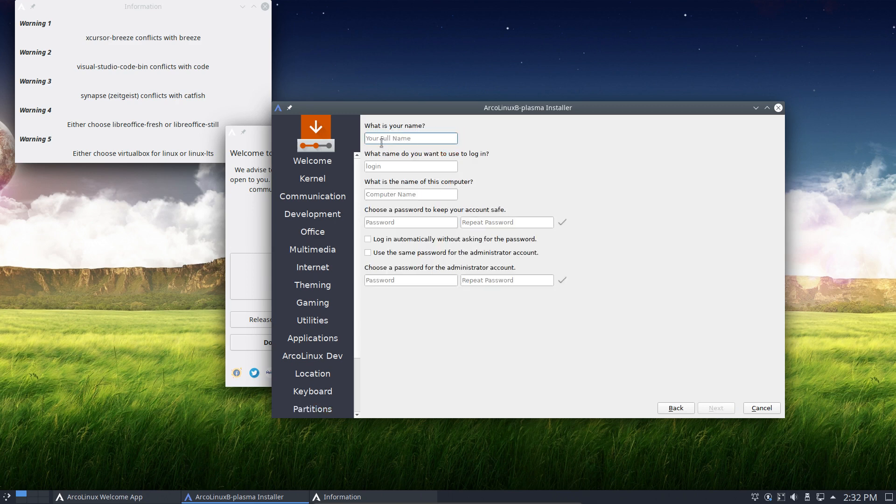
- Fill in the user 'erik' with auto-login and a shared admin password, then reach the summary
type("eri")
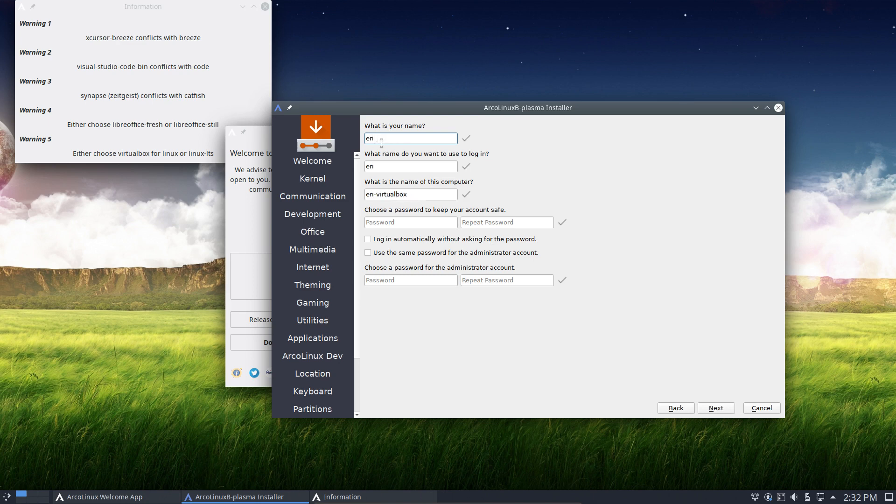
type("k")
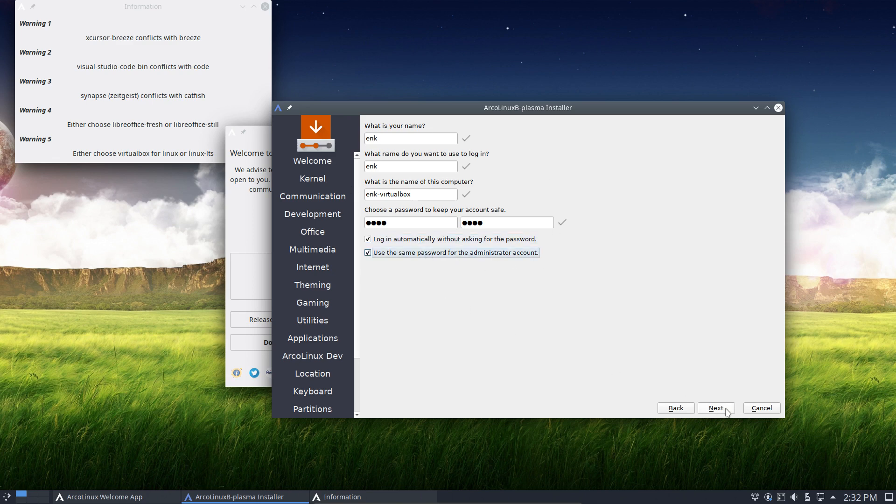
left_click(716, 408)
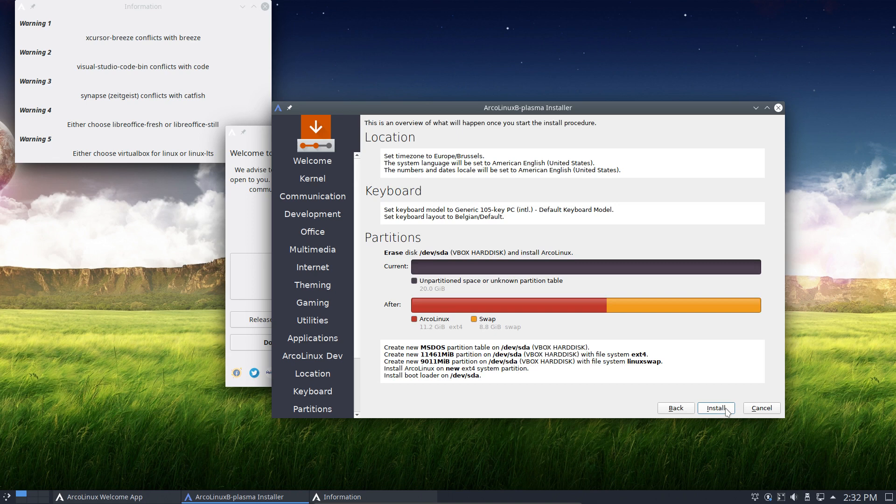
- Start the installation and close the ArcoLinux Welcome App while it runs
left_click(716, 408)
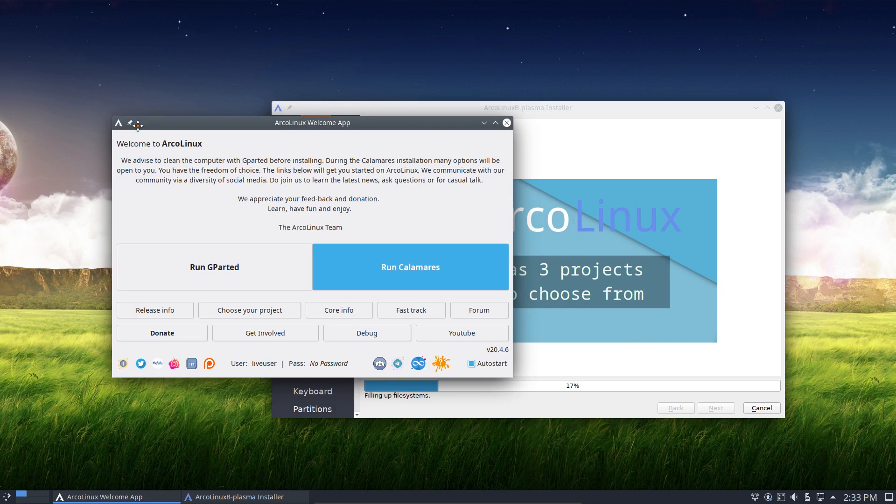
left_click(507, 122)
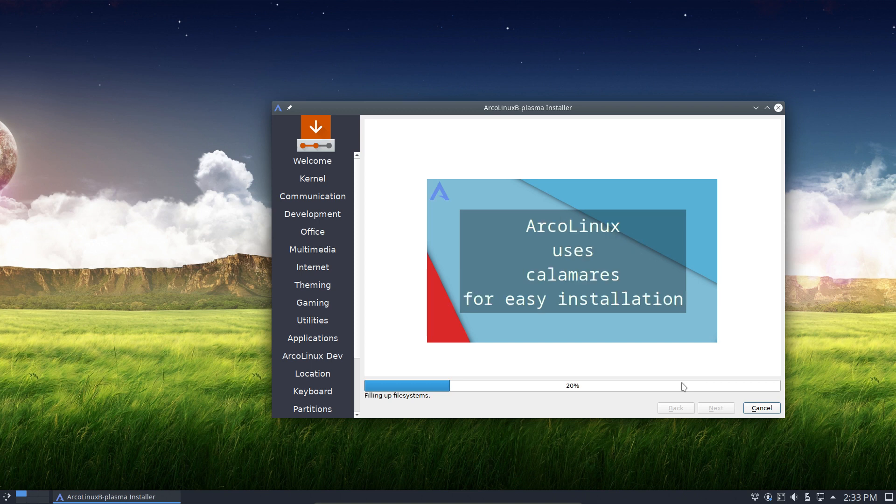
mouse_move(88, 280)
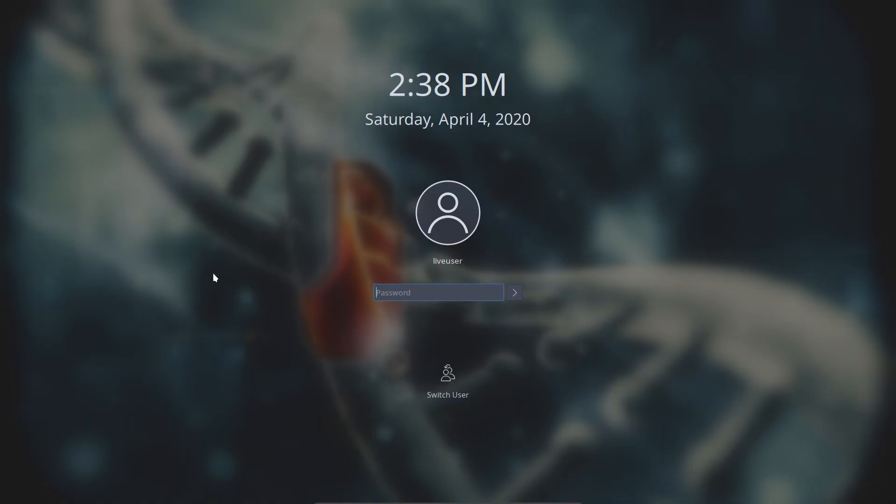
mouse_move(408, 155)
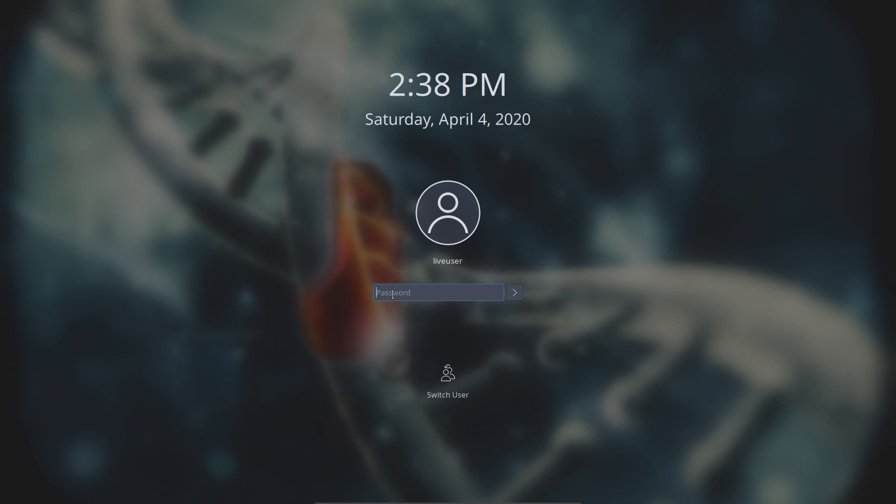
mouse_move(448, 282)
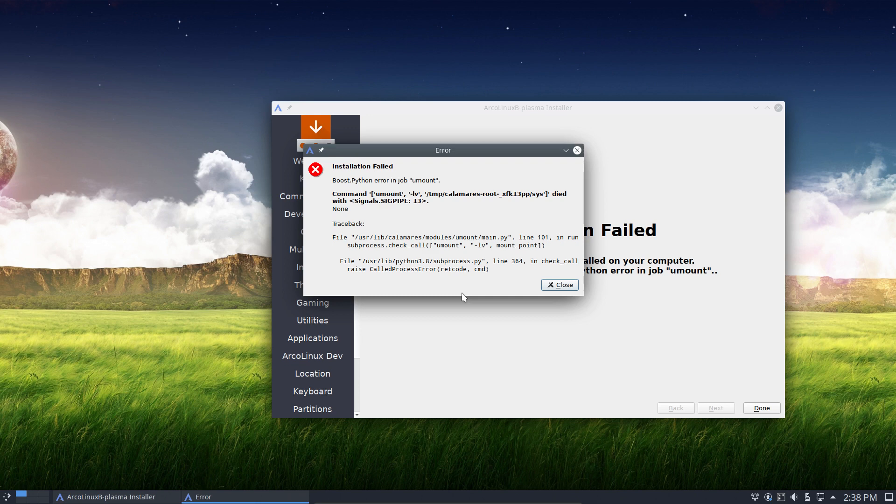
mouse_move(465, 154)
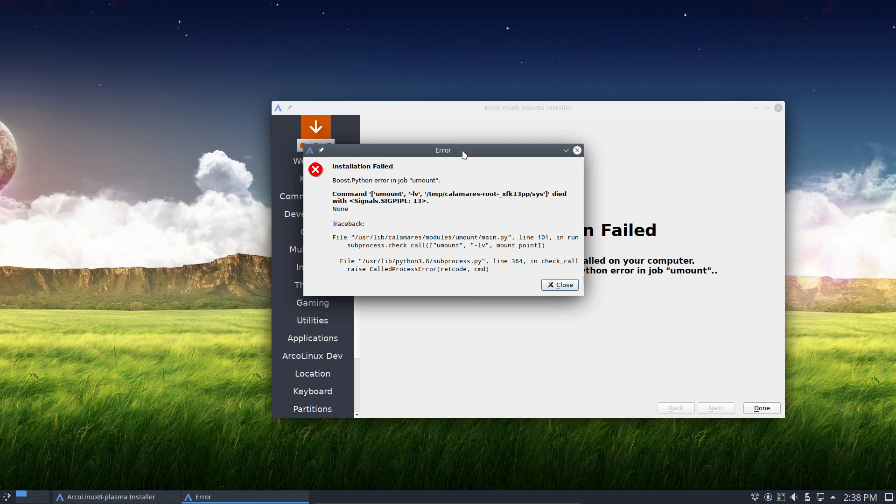
- Dismiss the Installation Failed umount error and close the installer
left_click_drag(442, 149, 480, 216)
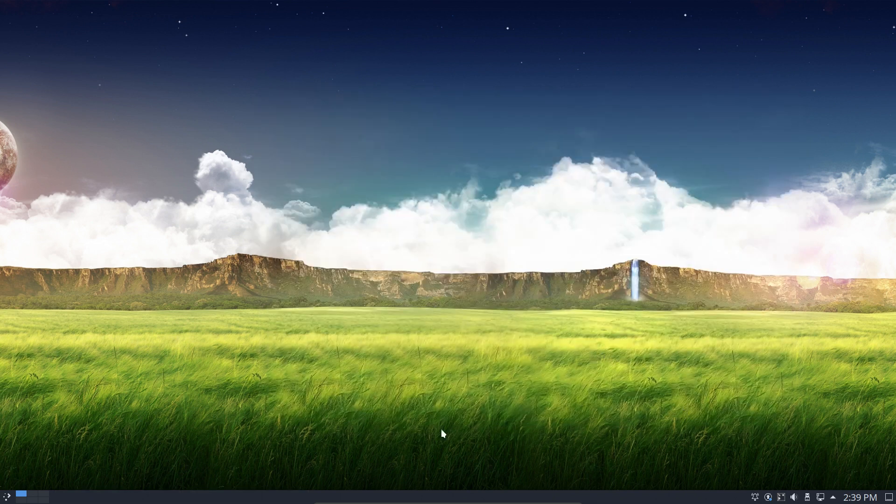
- Restart the live session from the Plasma launcher's Power / Session menu
left_click(5, 496)
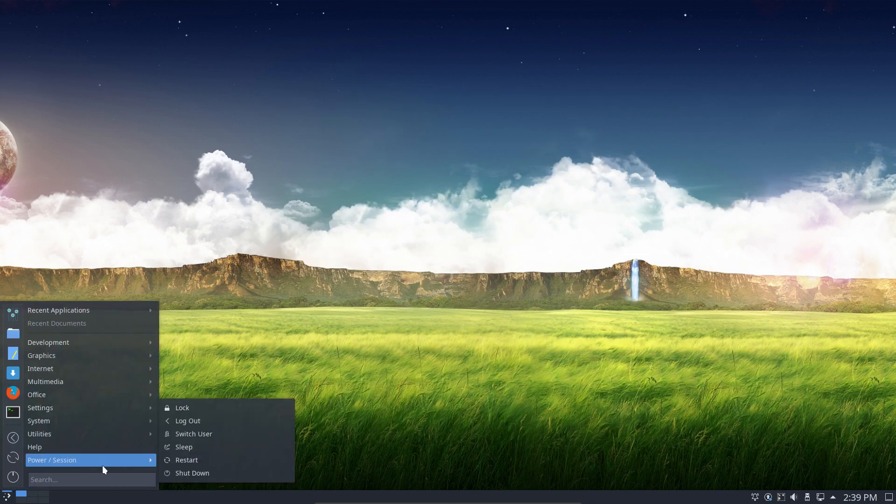
mouse_move(201, 462)
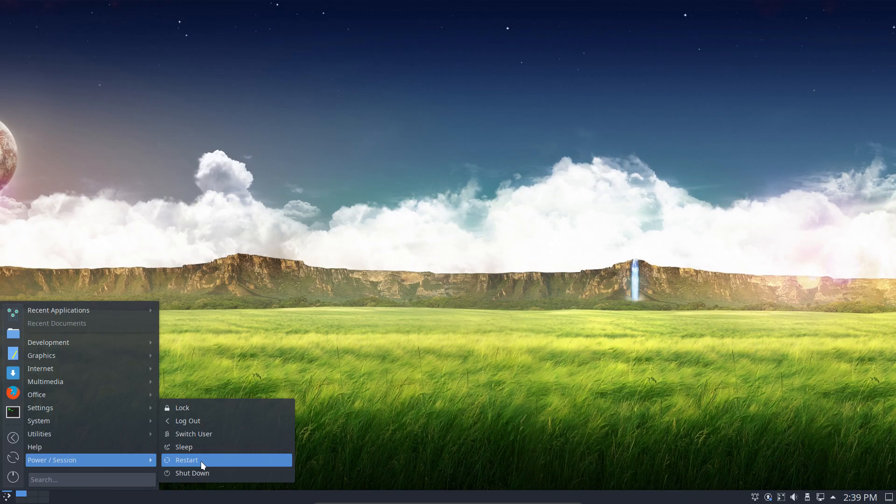
left_click(186, 460)
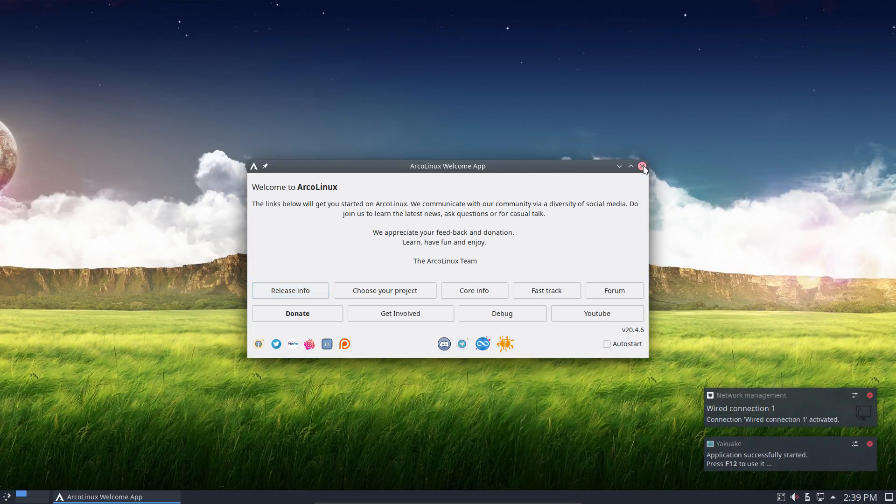
- Close the Welcome App, check system info in the F12 drop-down terminal, and bring up the applications menu
left_click(643, 166)
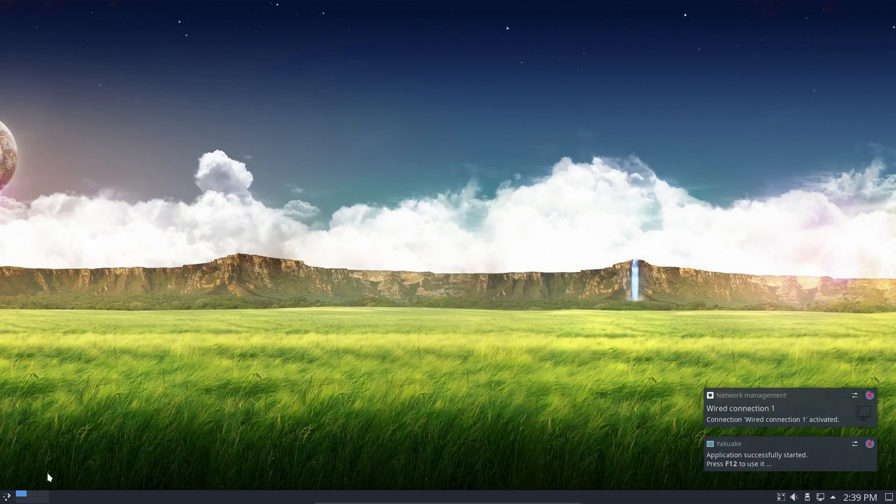
key("F12")
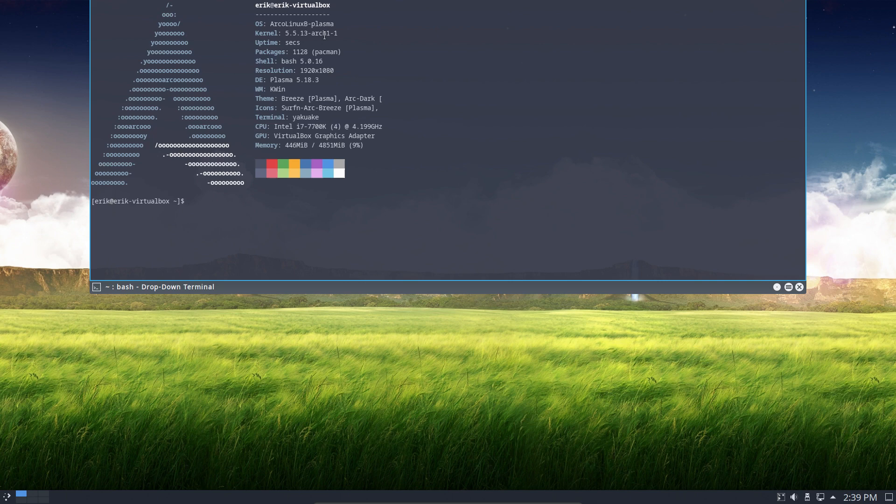
mouse_move(291, 182)
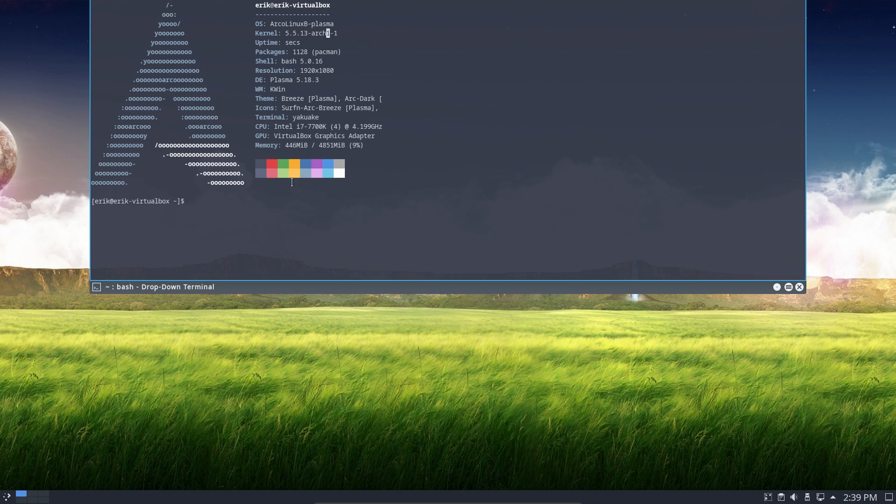
key("F12")
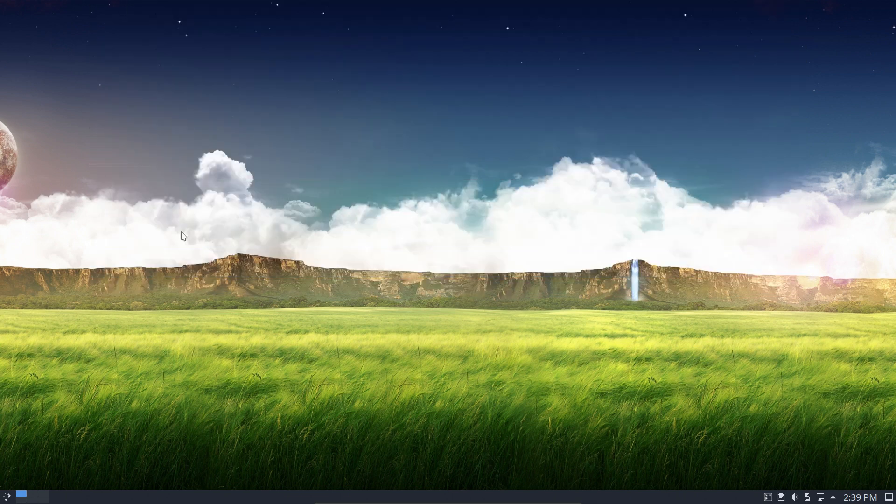
left_click(6, 500)
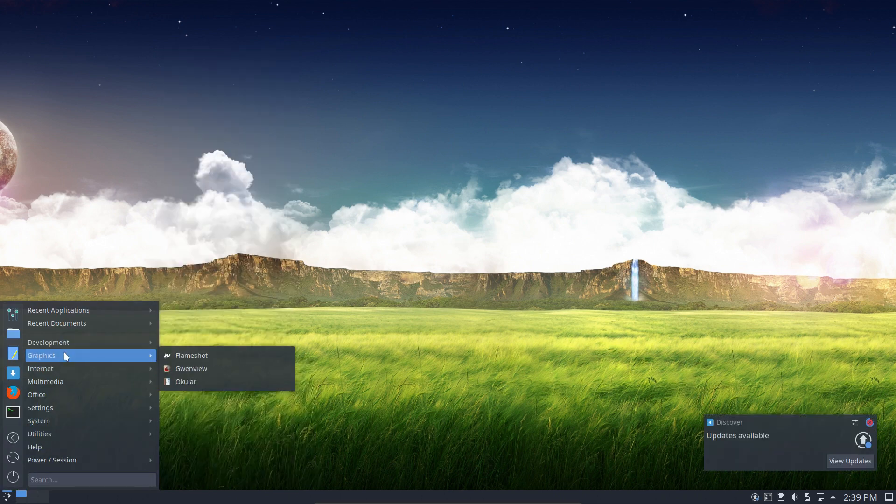
mouse_move(51, 400)
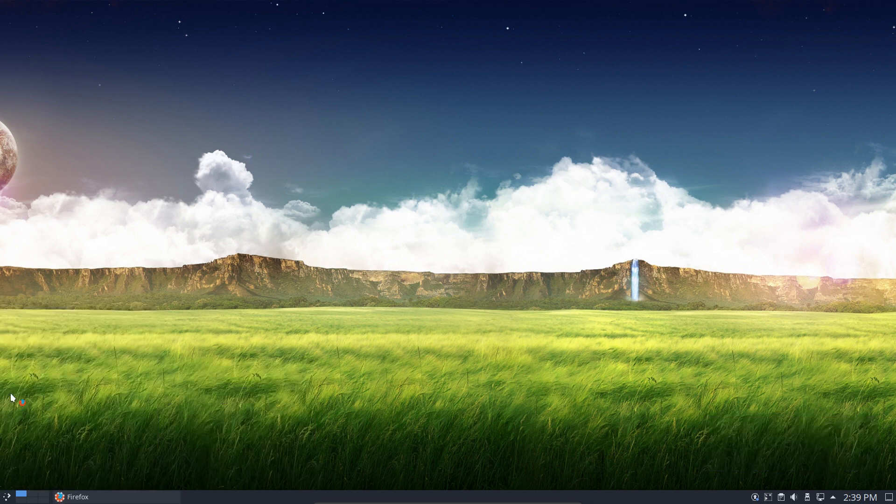
mouse_move(246, 342)
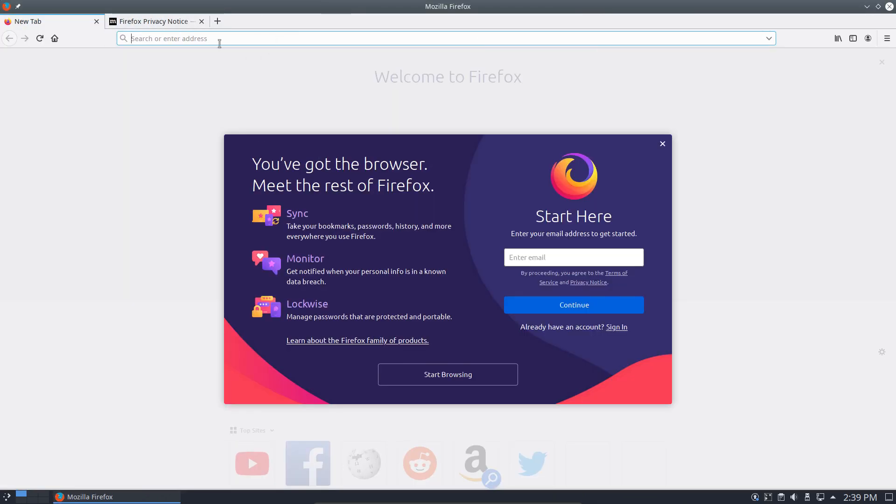
- Go to arcolinuxd.com in Firefox and choose Phase 3 > Plasma > Plasma Articles
type("arcolinuxd.com")
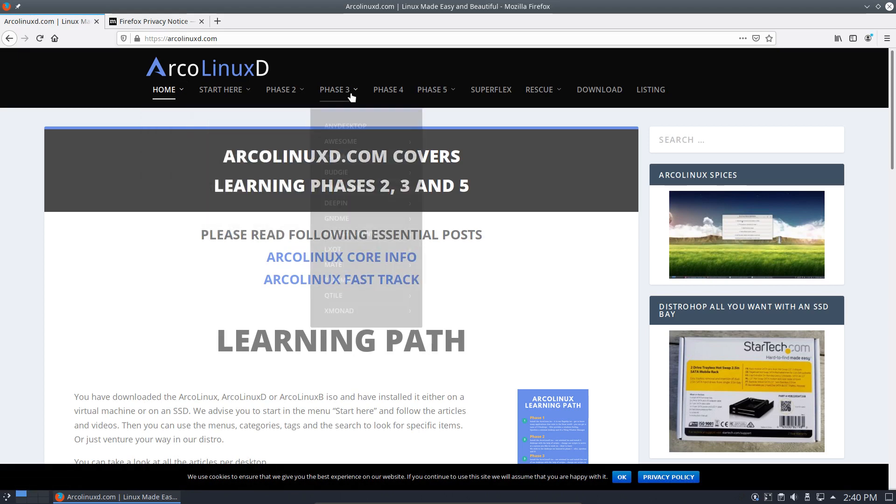
mouse_move(338, 280)
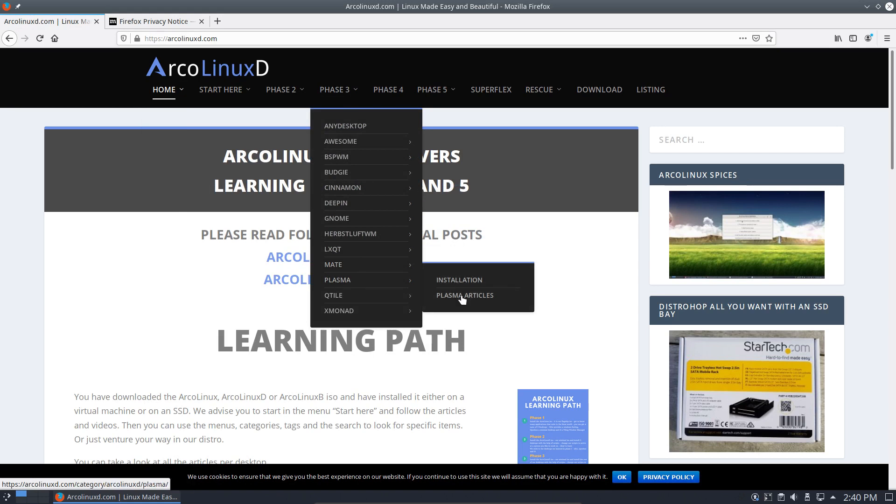
left_click(465, 295)
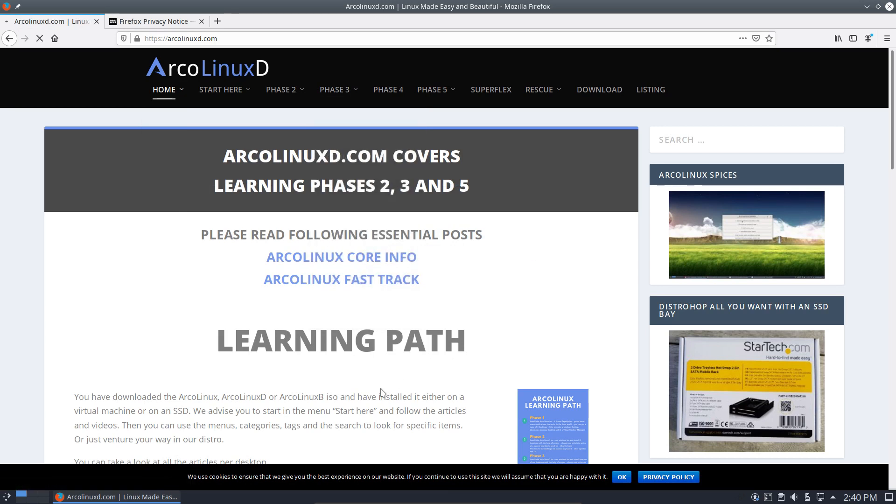
mouse_move(289, 288)
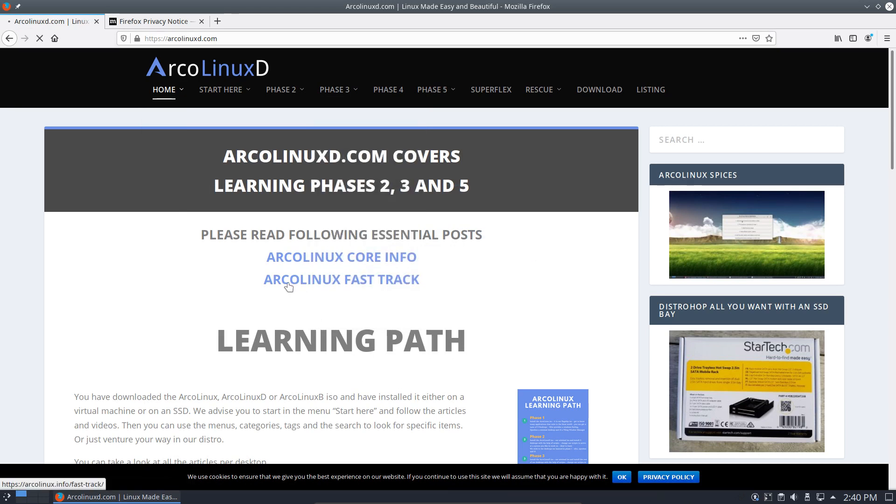
mouse_move(297, 263)
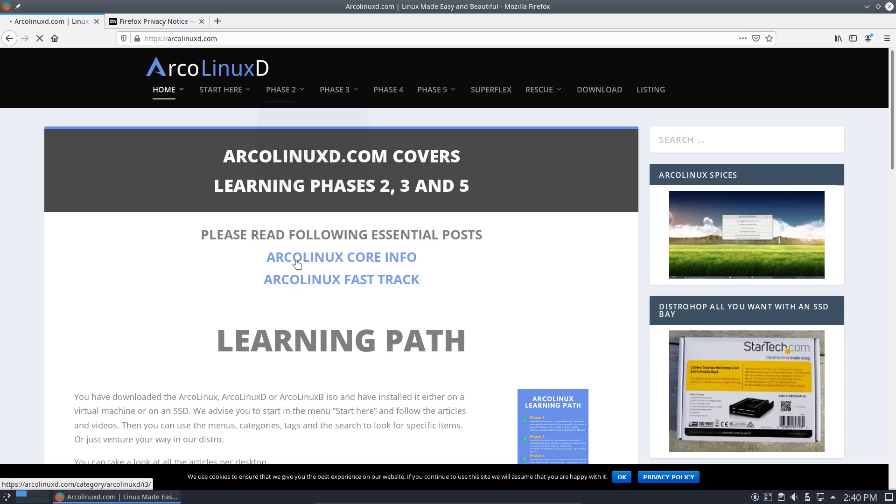
mouse_move(297, 278)
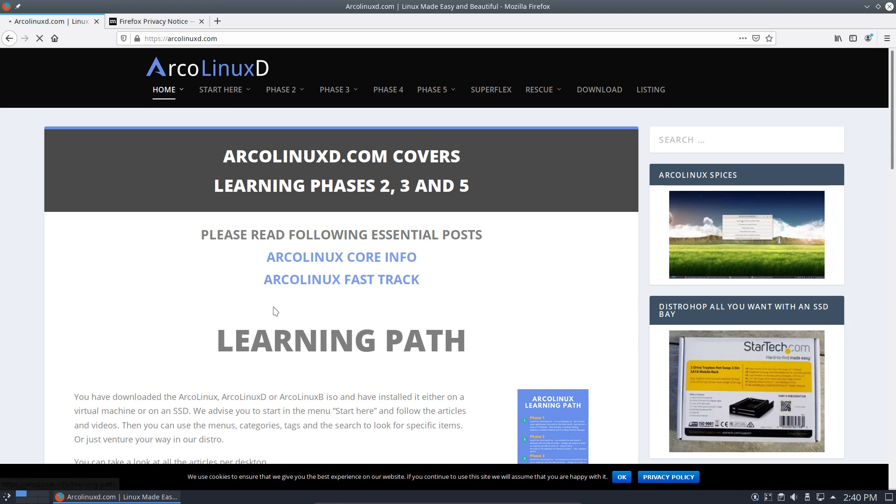
mouse_move(174, 302)
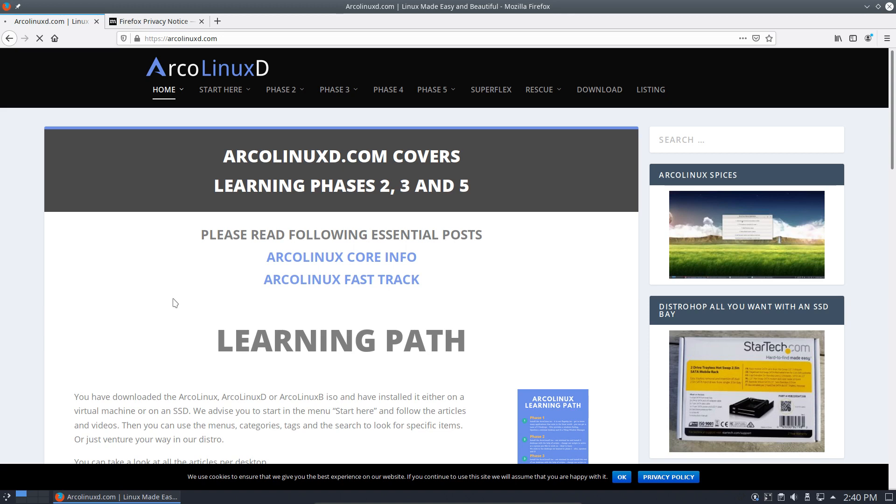
mouse_move(294, 271)
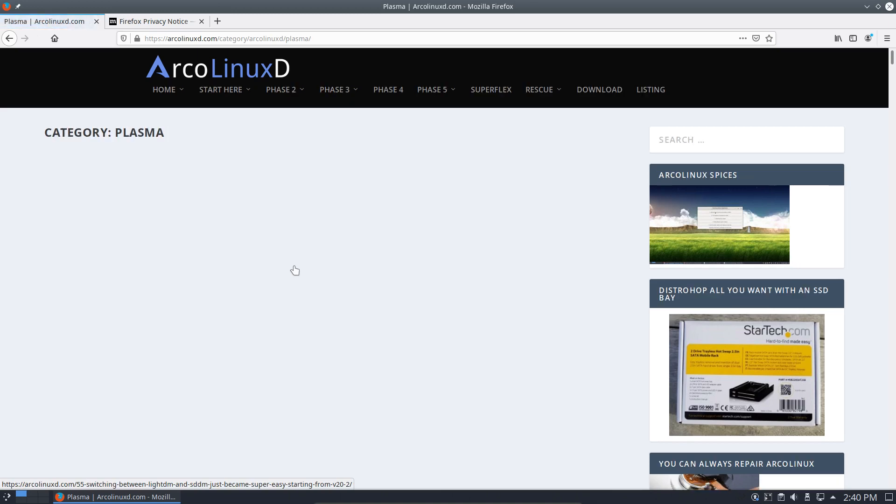
- Scroll down the Plasma category's article list past the update and icon posts to older 2019 entries
left_click(334, 90)
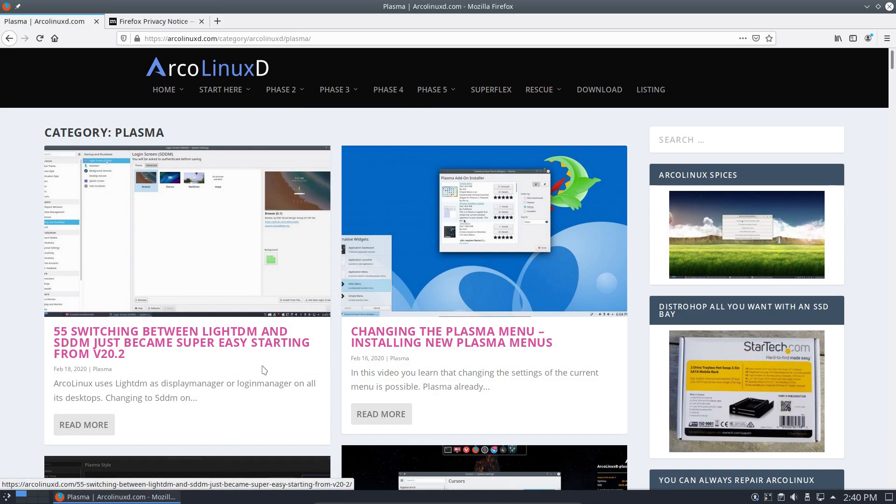
scroll("down", 3)
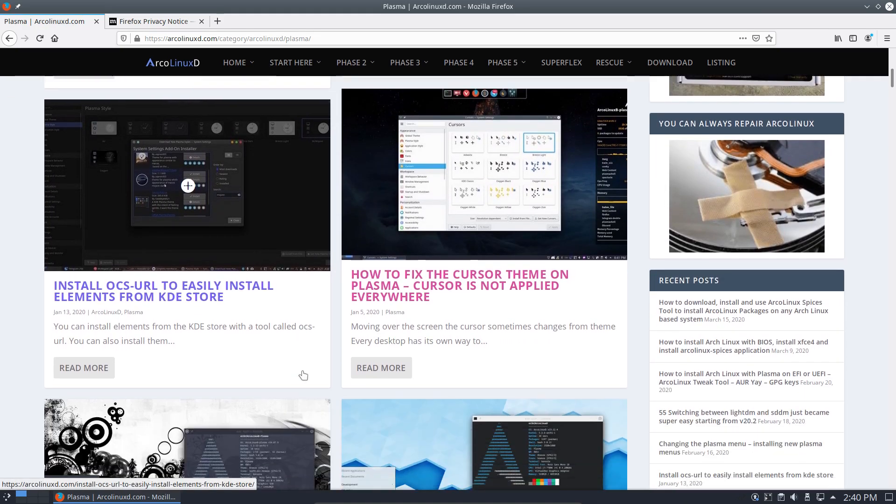
scroll("down", 3)
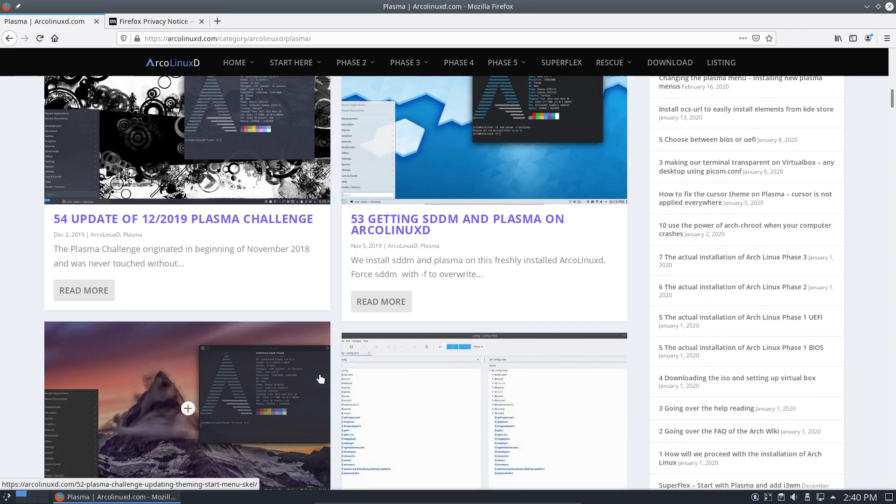
scroll("down", 3)
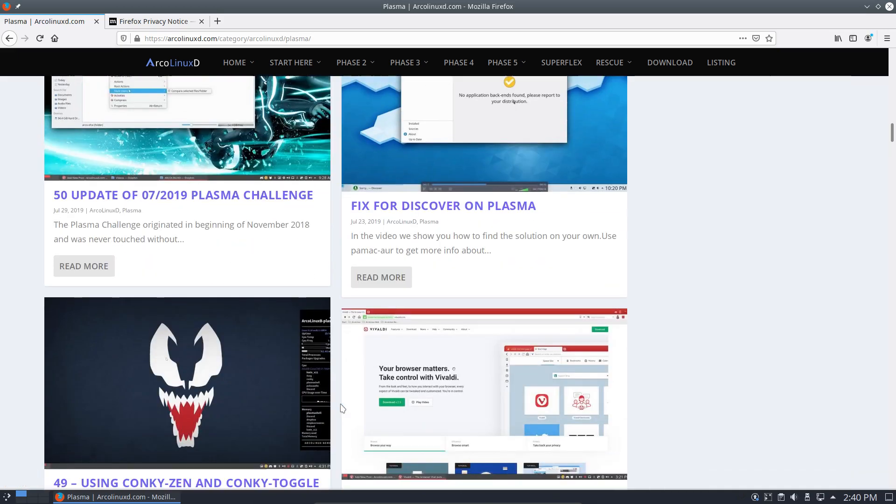
scroll("down", 3)
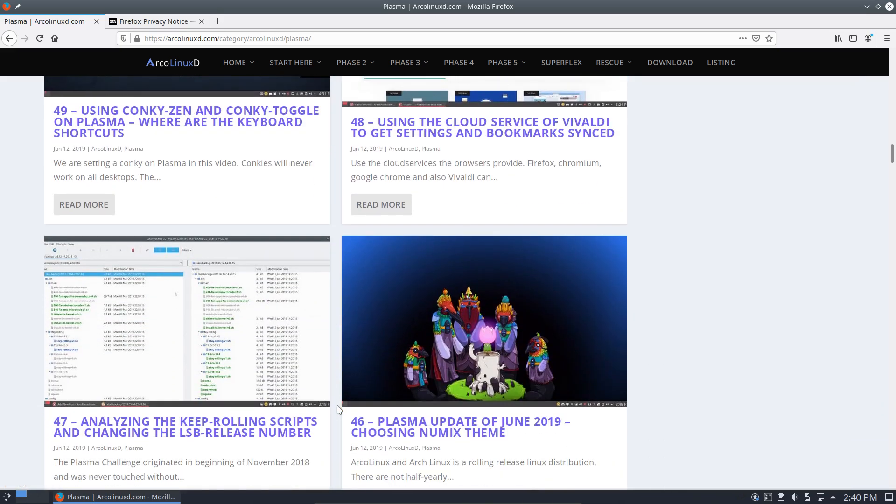
scroll("down", 3)
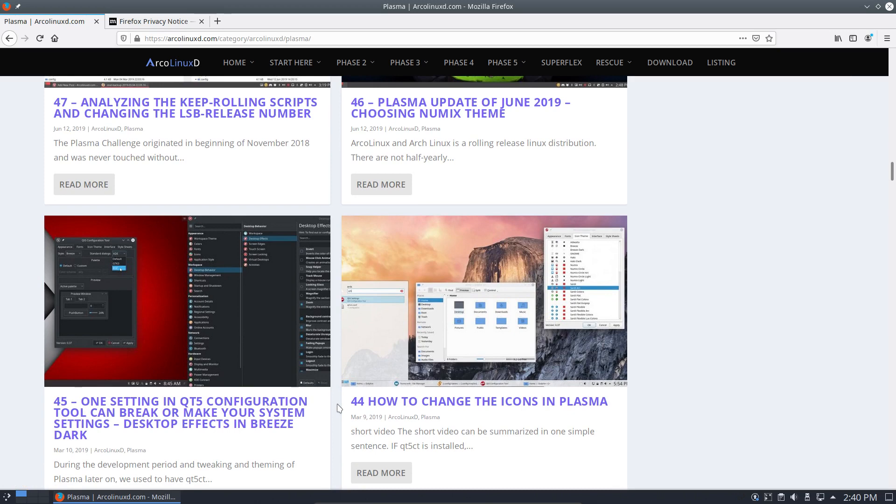
scroll("down", 3)
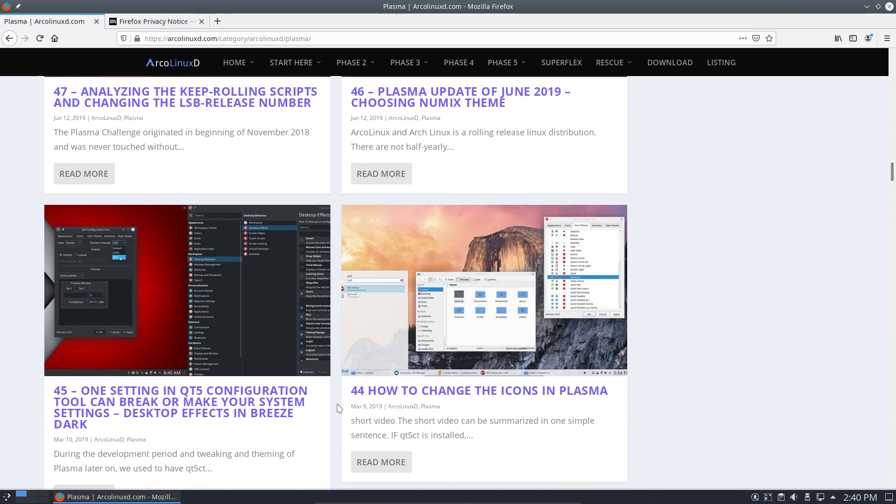
scroll("down", 3)
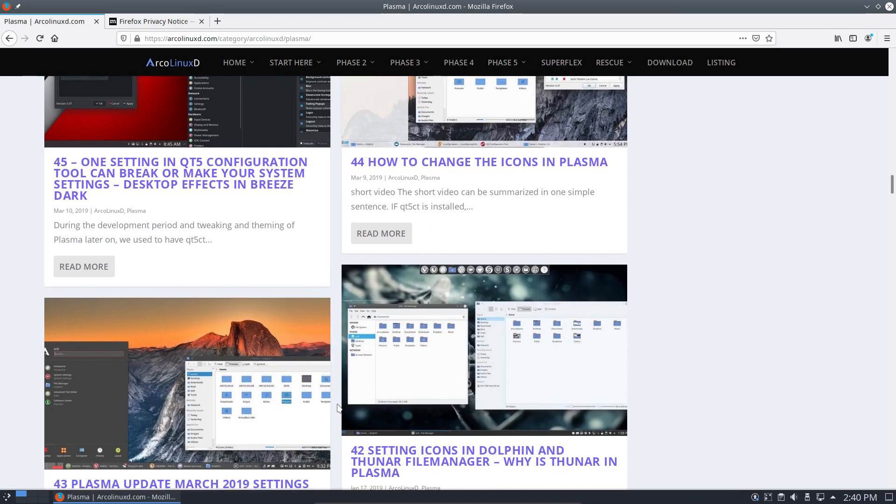
scroll("down", 3)
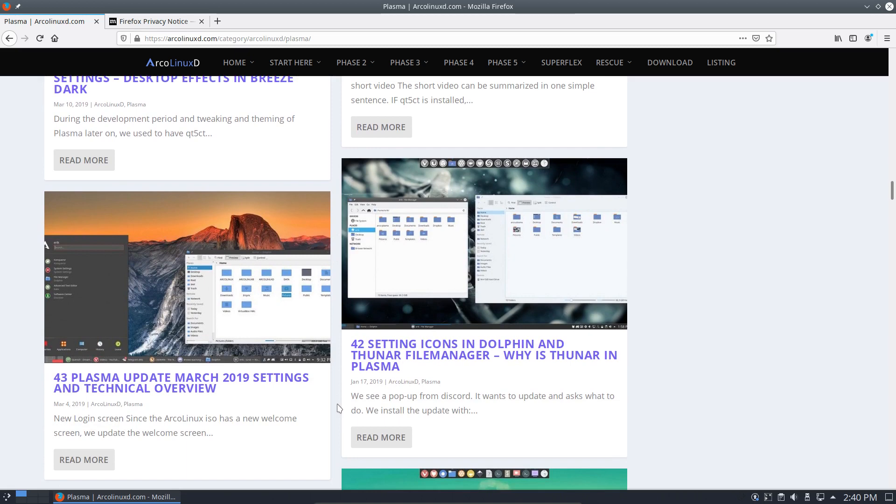